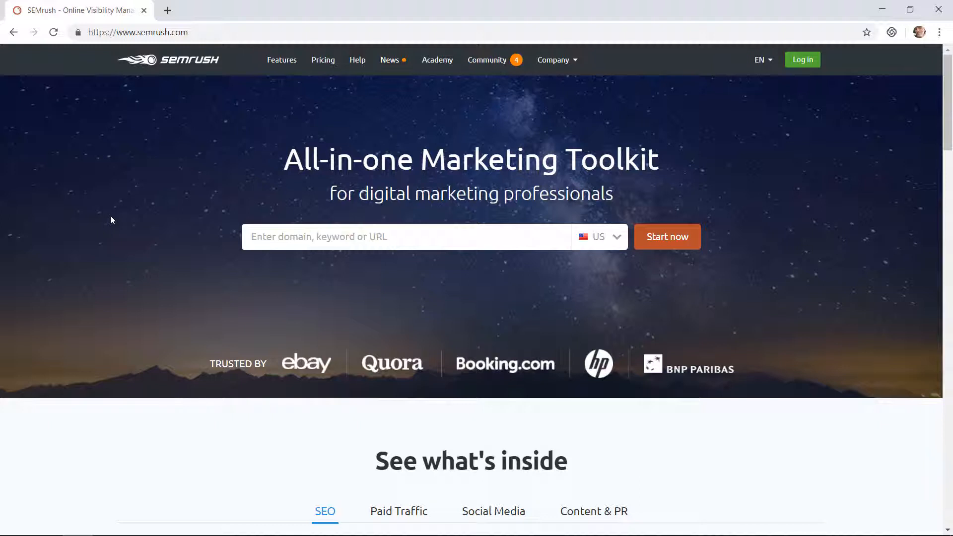
Scroll down through the SEMrush homepage and back up slightly.
scroll(down, 3)
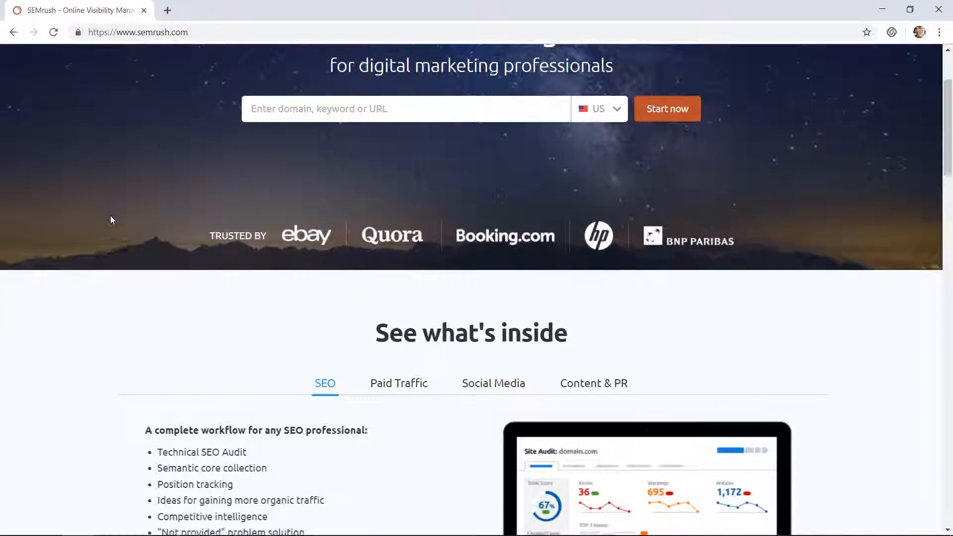
scroll(down, 3)
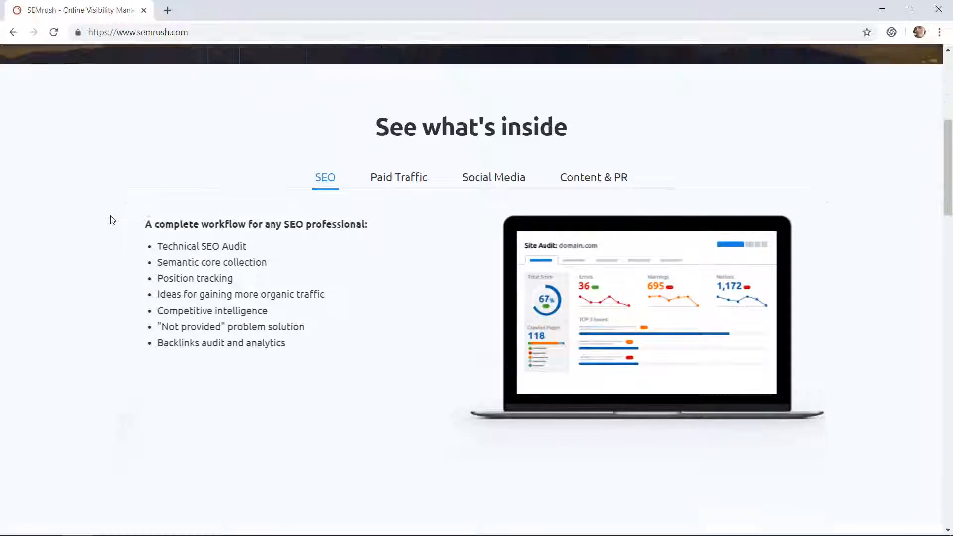
scroll(down, 3)
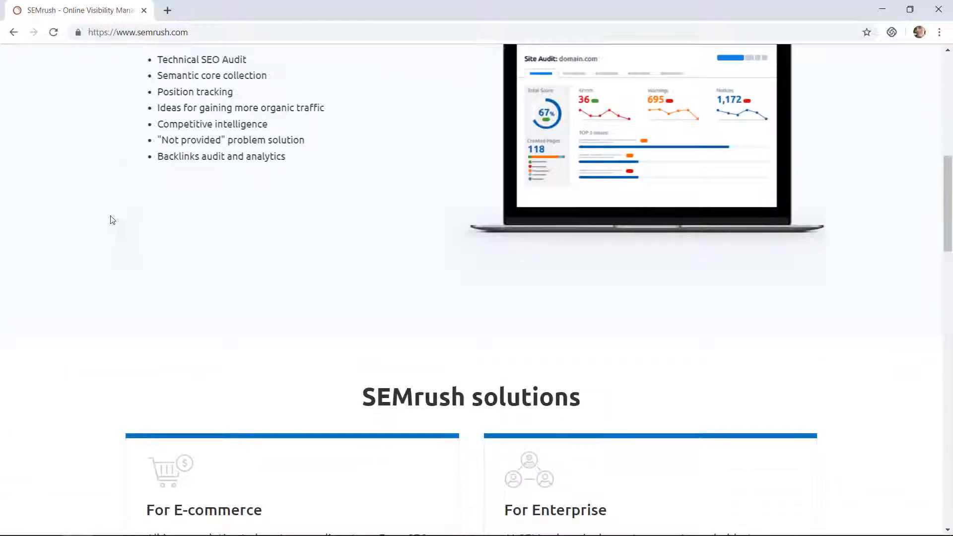
scroll(down, 3)
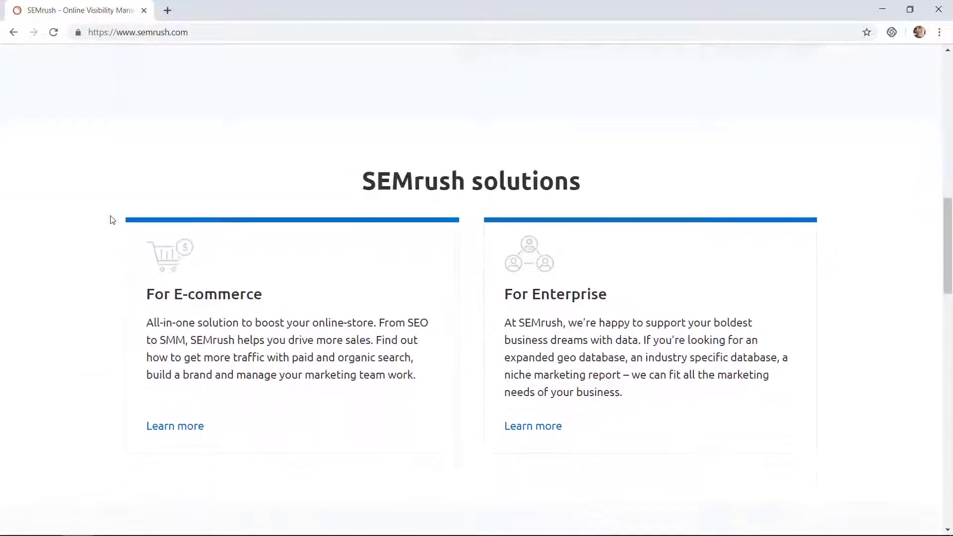
scroll(down, 3)
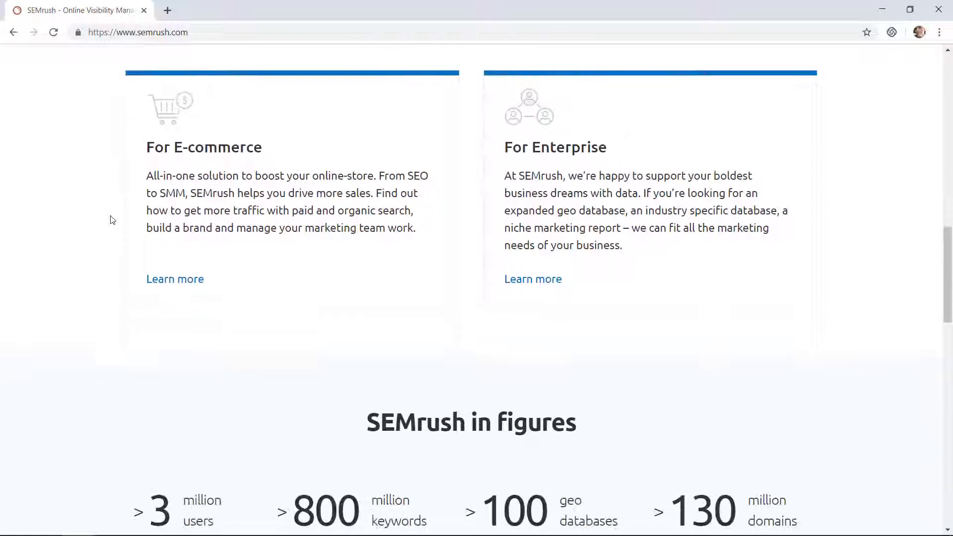
scroll(down, 3)
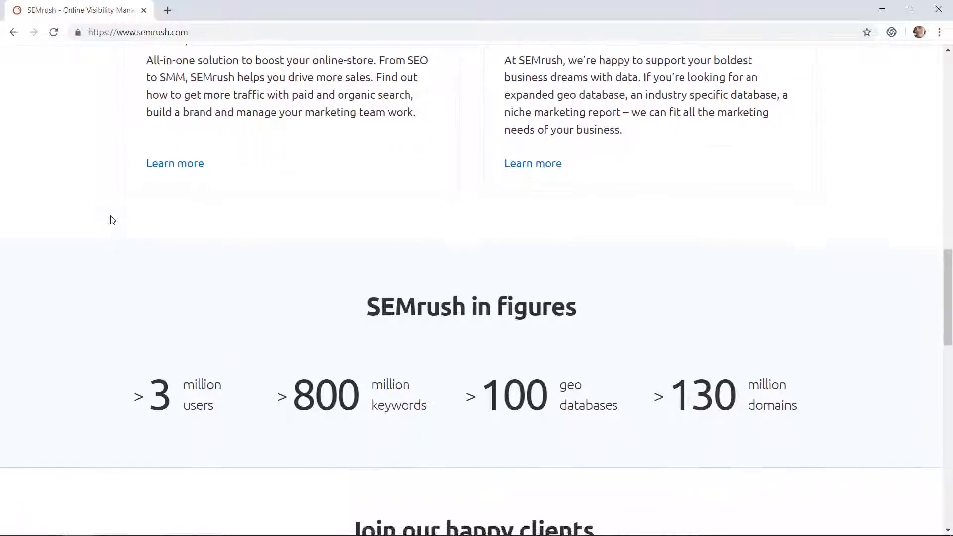
scroll(down, 3)
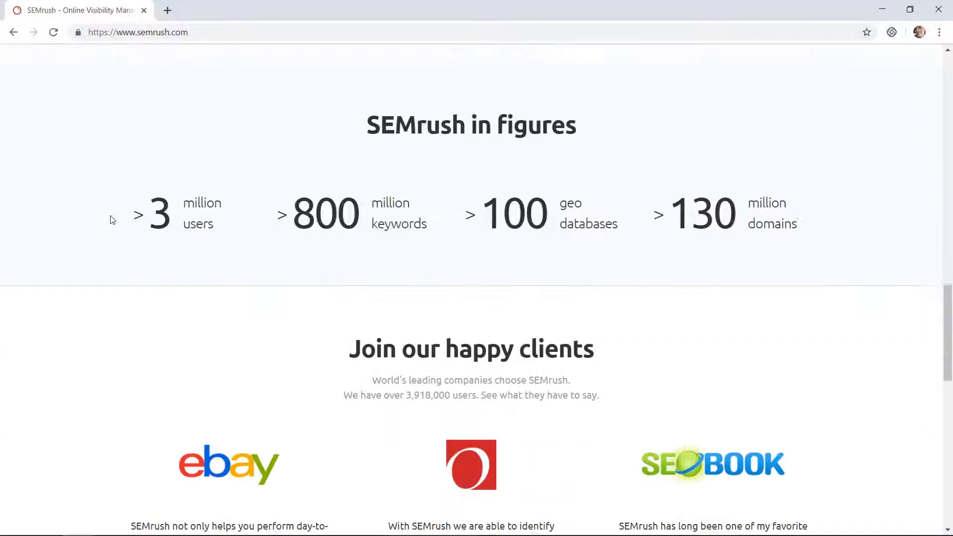
scroll(down, 3)
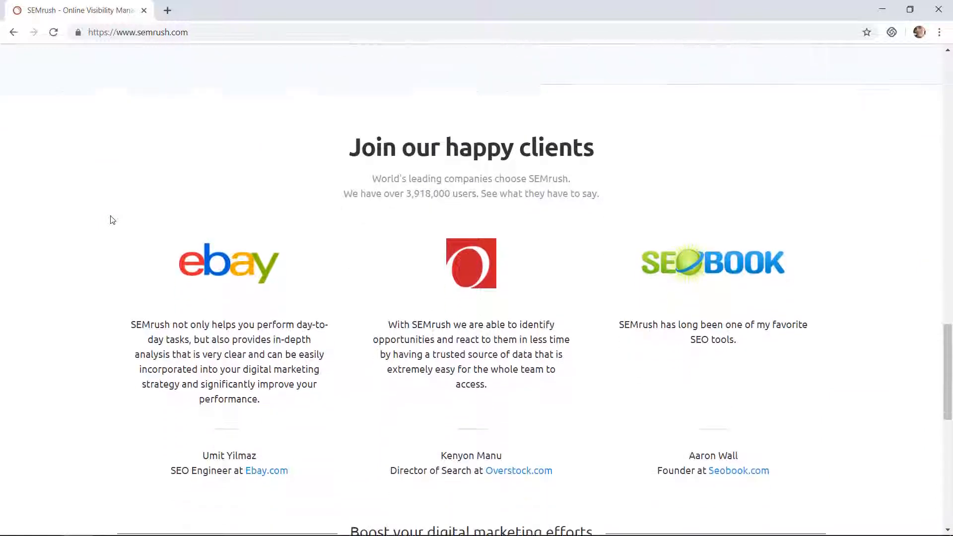
scroll(down, 3)
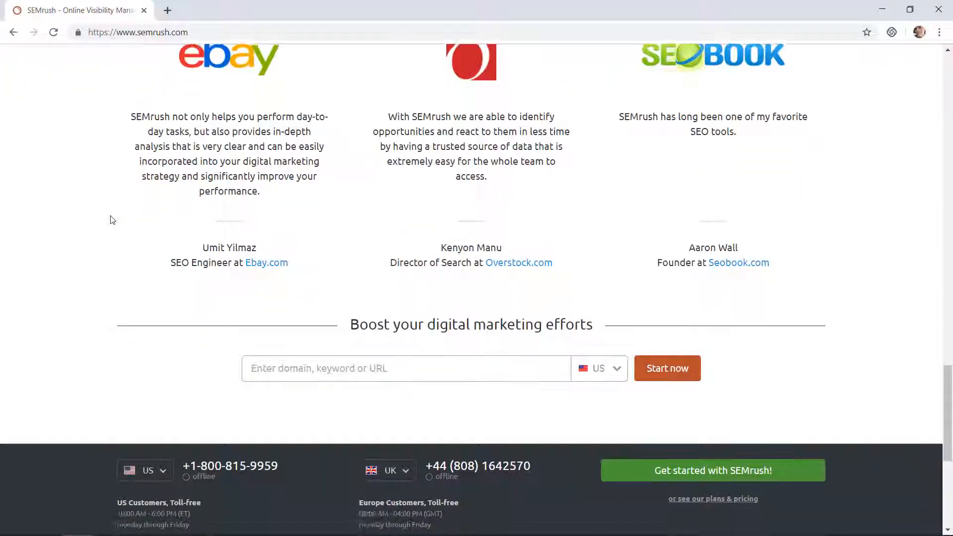
scroll(down, 3)
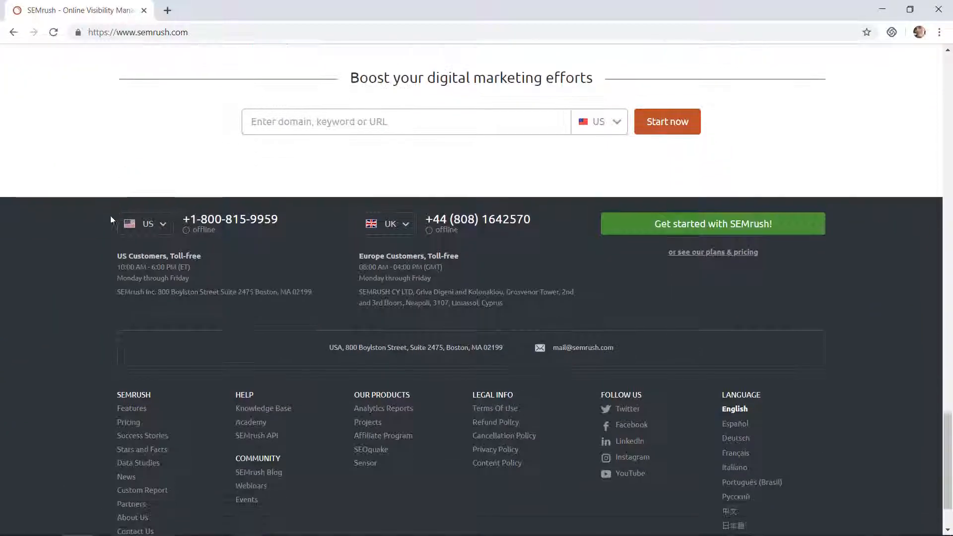
scroll(up, 3)
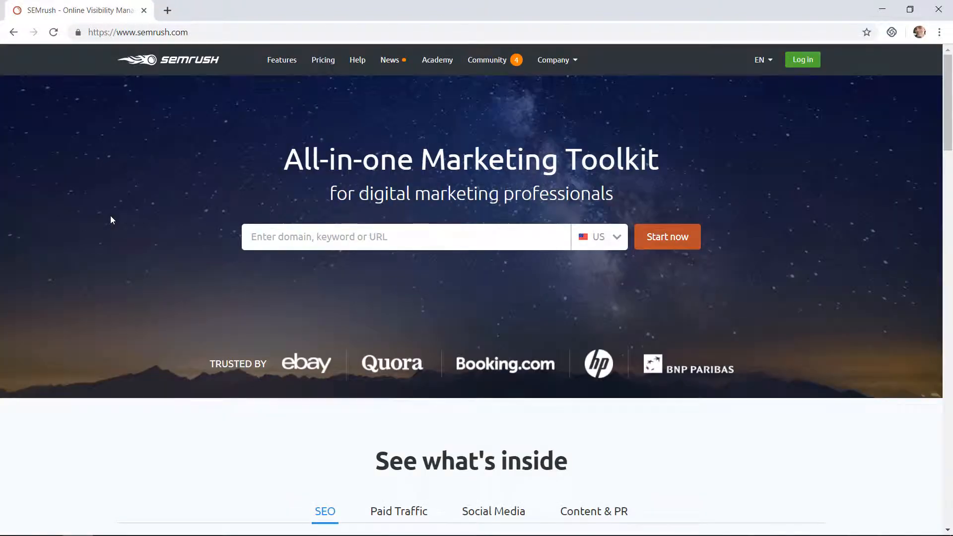
Sign in with the saved email and password to reach the account dashboard.
click(802, 60)
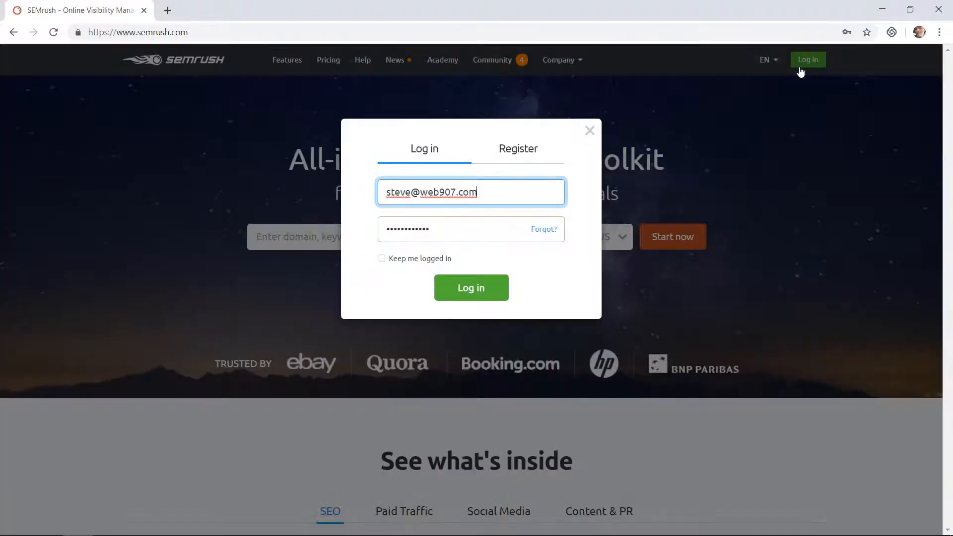
click(470, 287)
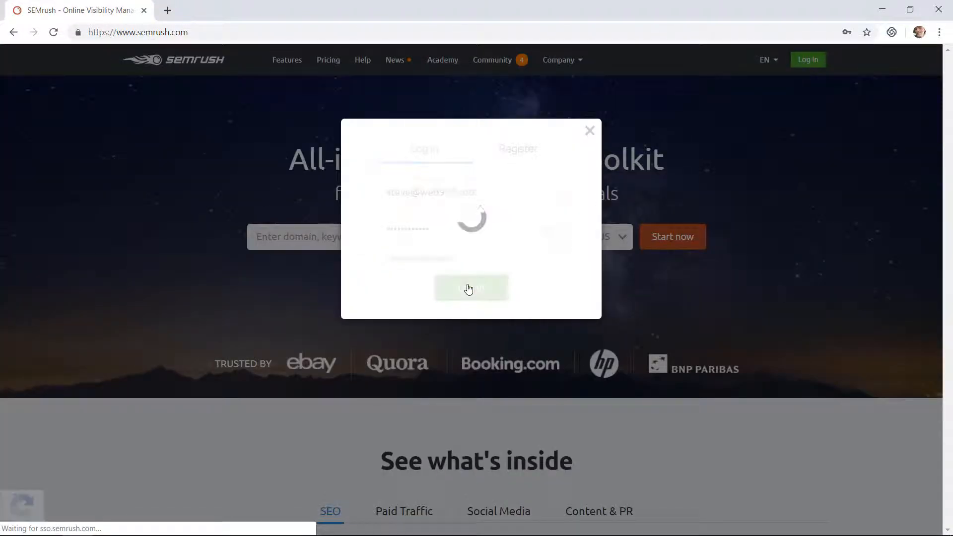
click(471, 287)
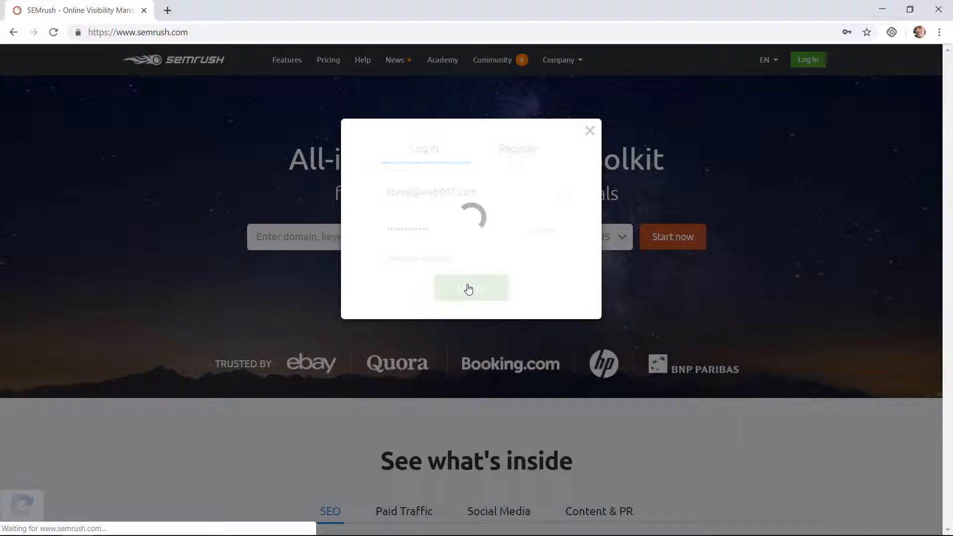
click(470, 288)
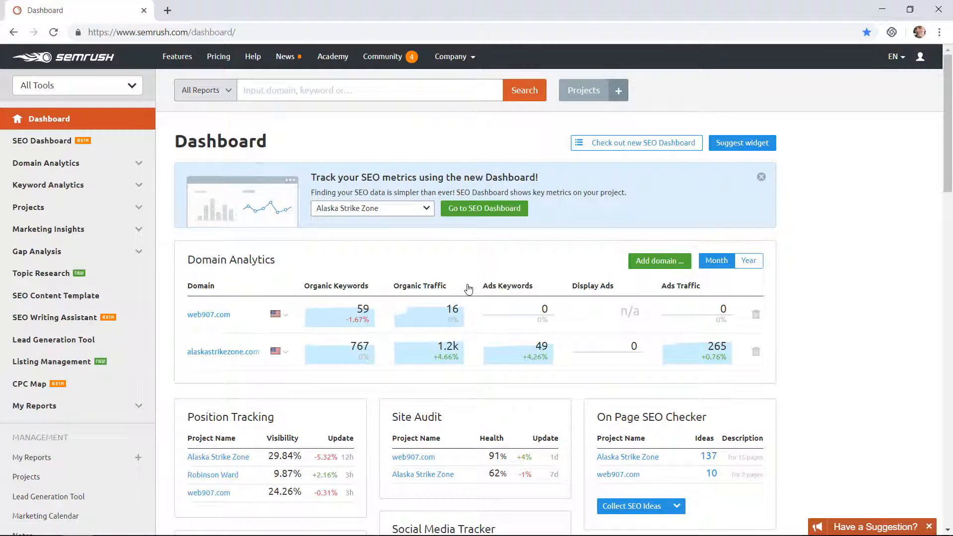
mouse_move(851, 358)
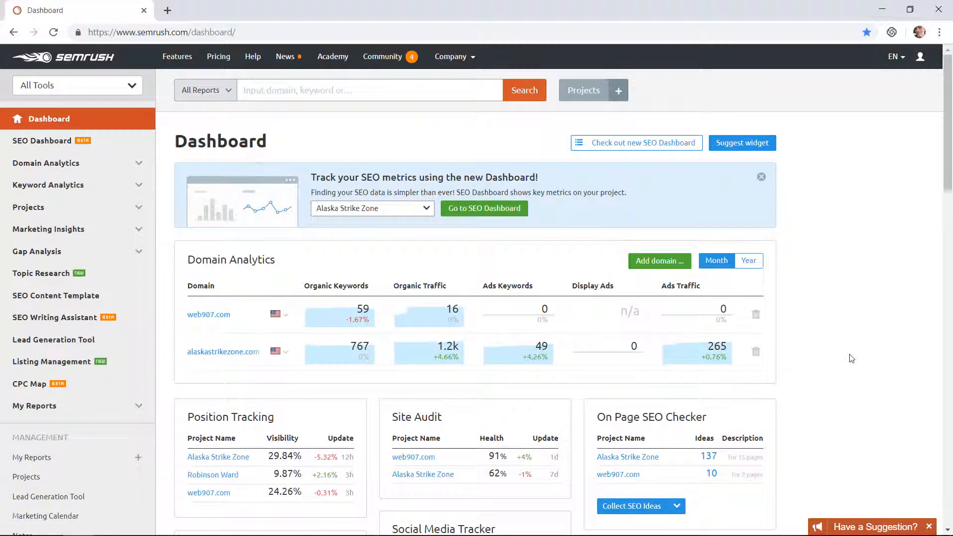
scroll(down, 3)
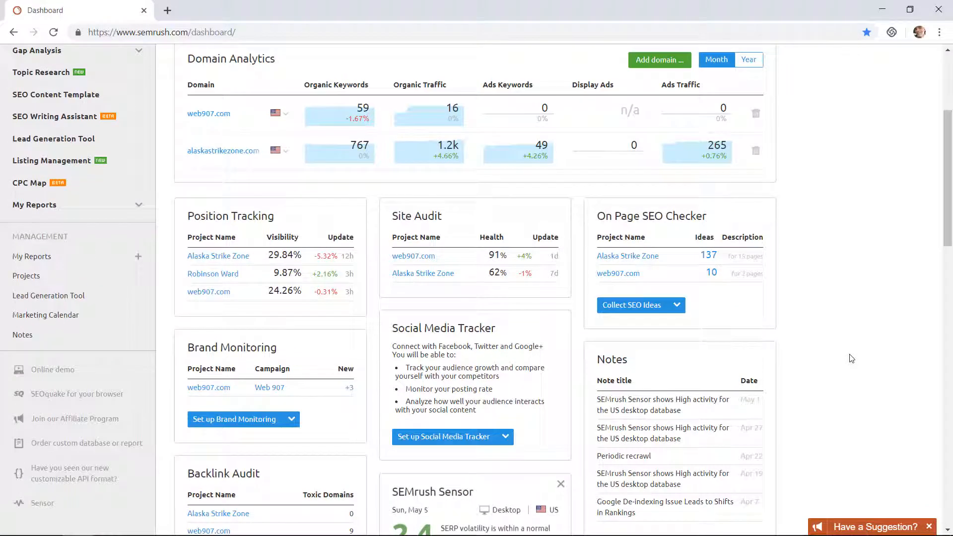
scroll(down, 3)
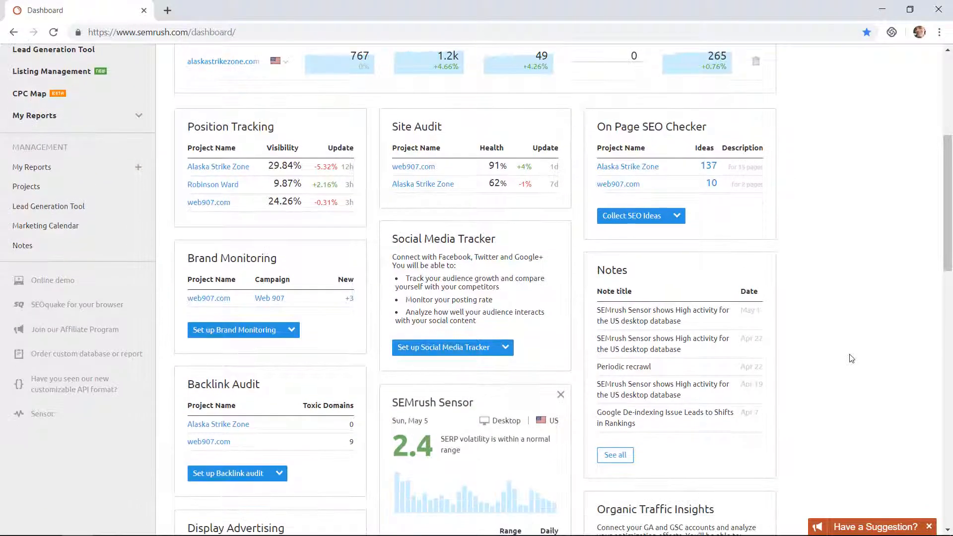
scroll(down, 3)
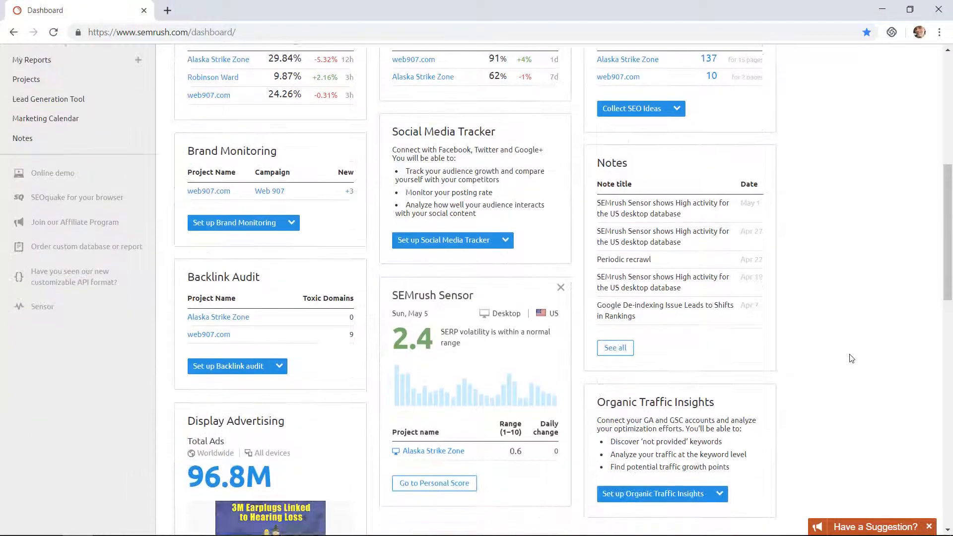
scroll(down, 3)
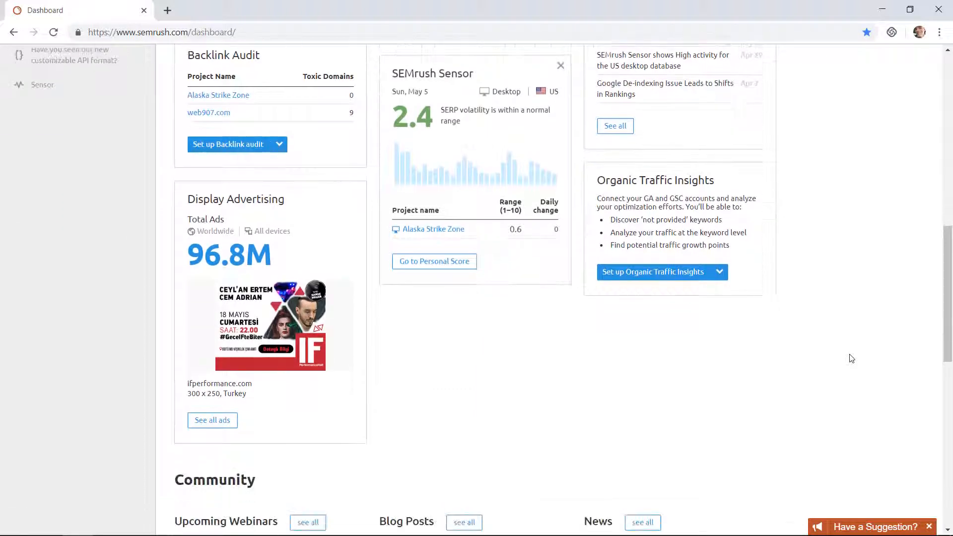
scroll(down, 3)
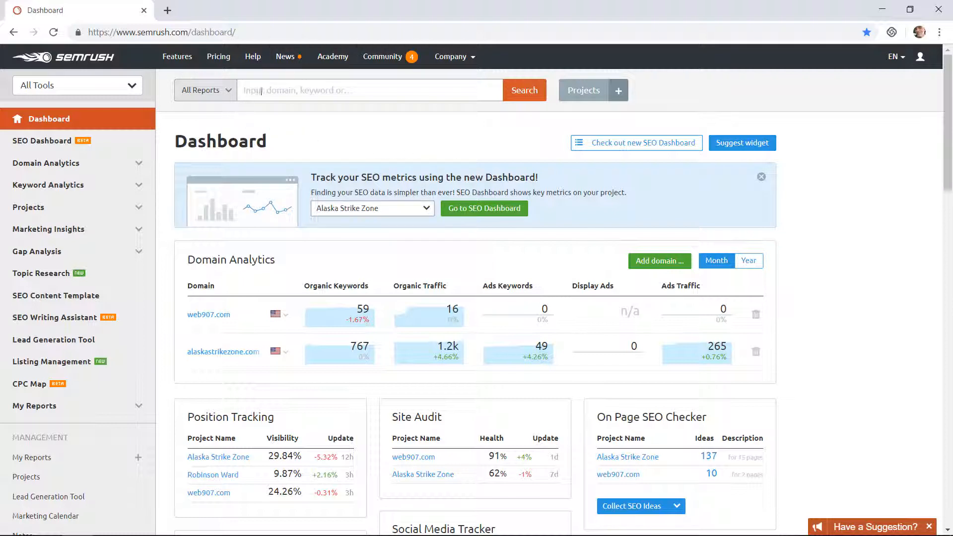
click(370, 90)
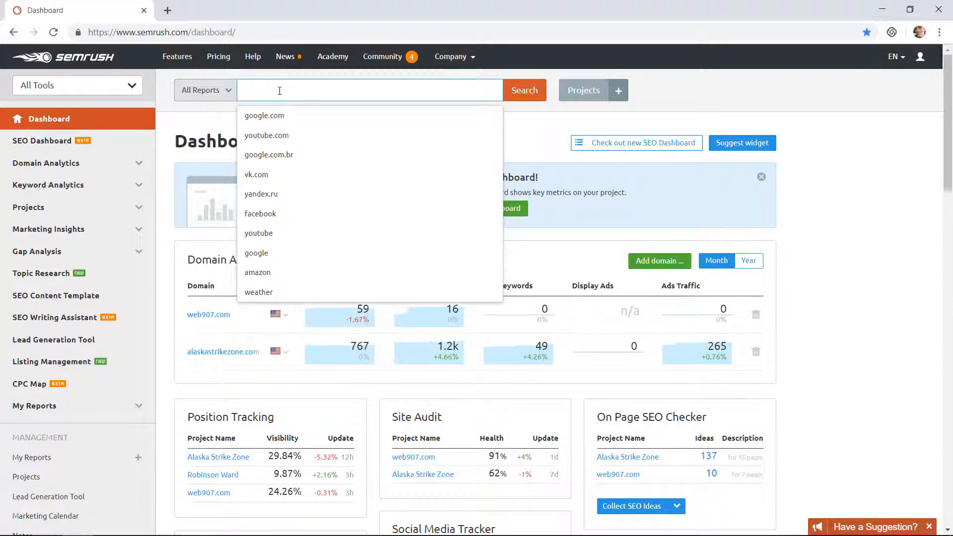
text(https://alaskafishingcharter.com/)
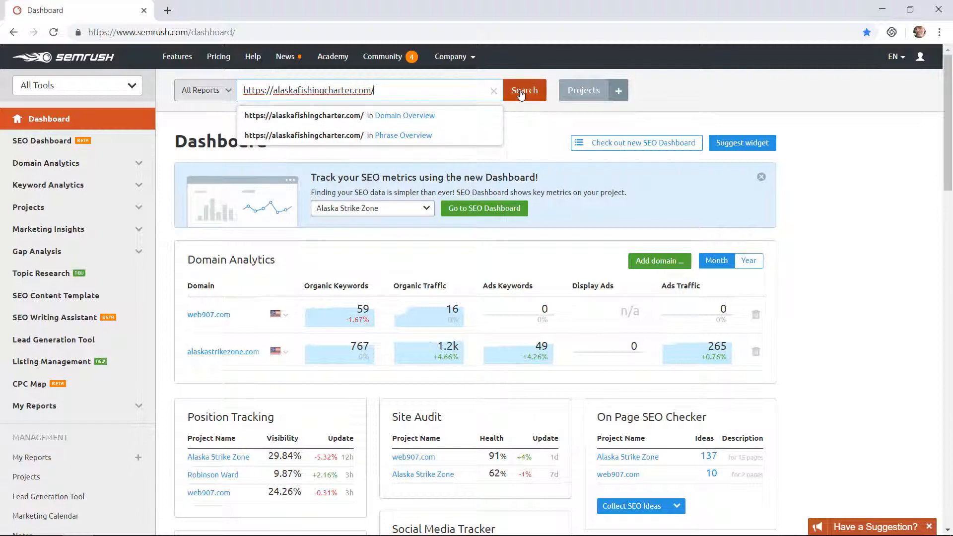
click(524, 89)
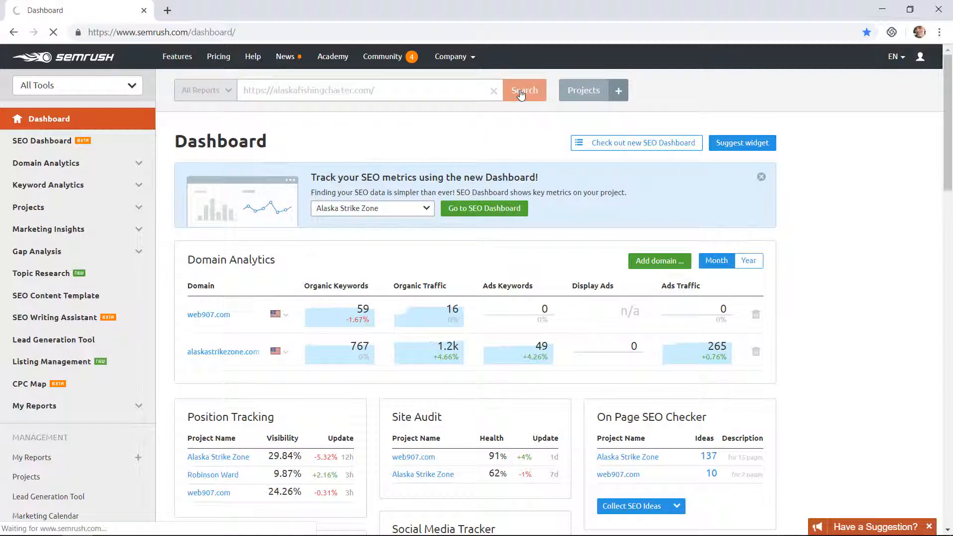
click(524, 90)
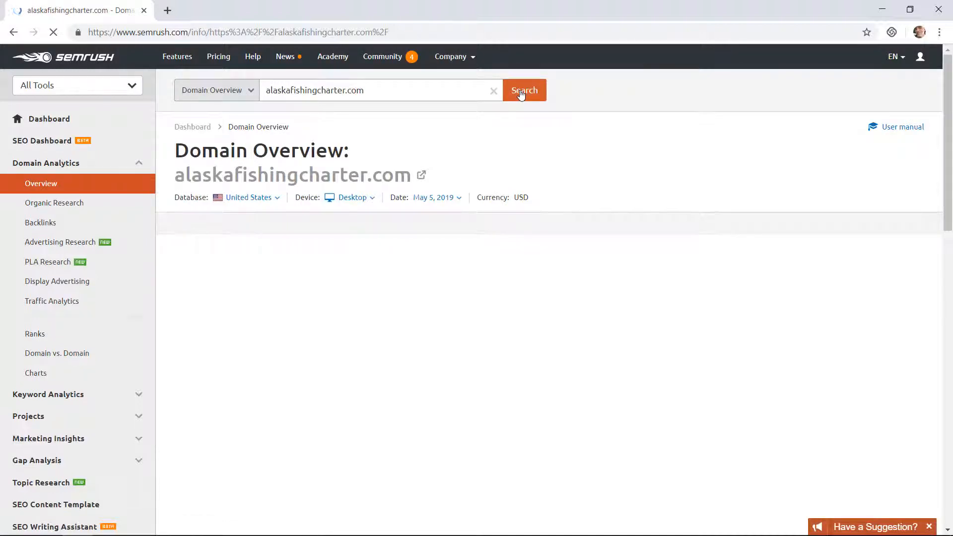
Rerun the alaskafishingcharter.com search so the Domain Overview data appears.
click(523, 90)
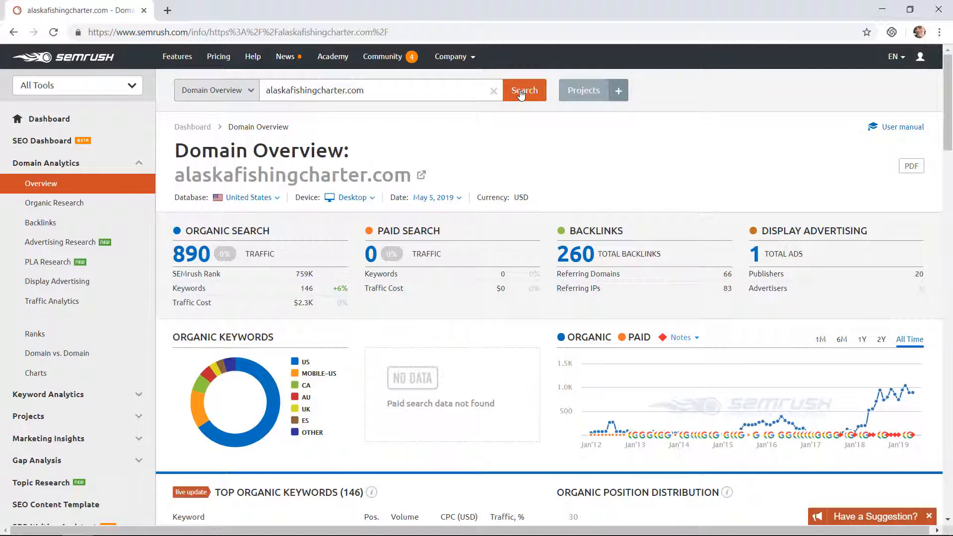
mouse_move(514, 177)
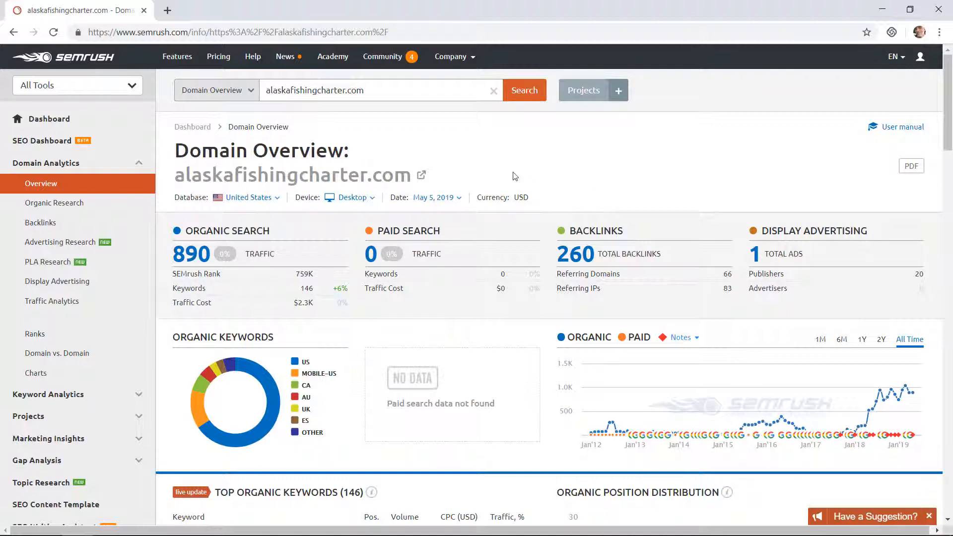
mouse_move(490, 227)
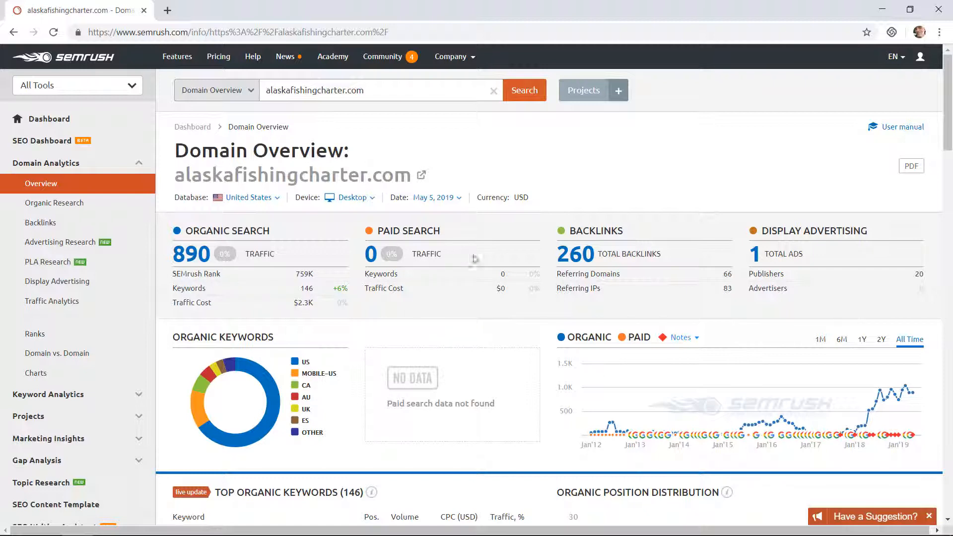
mouse_move(744, 253)
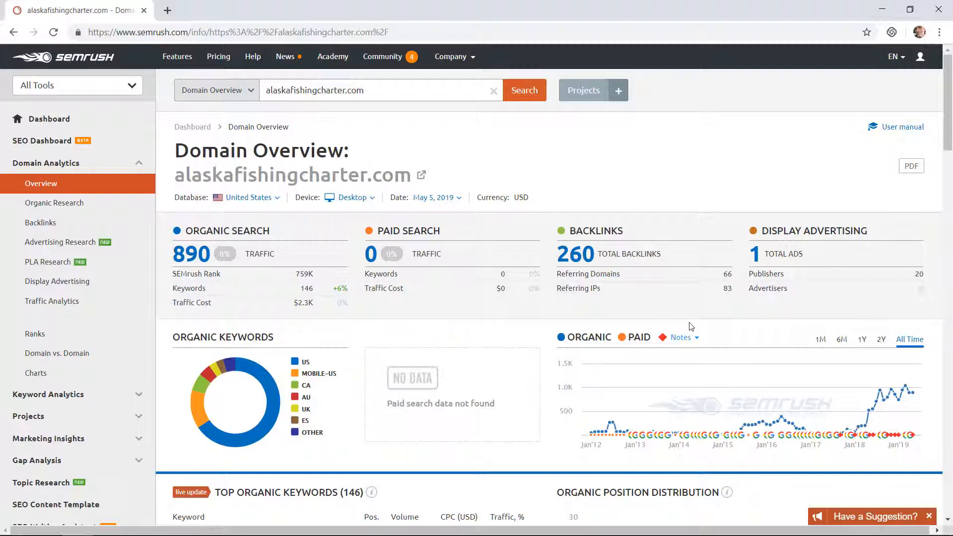
scroll(down, 3)
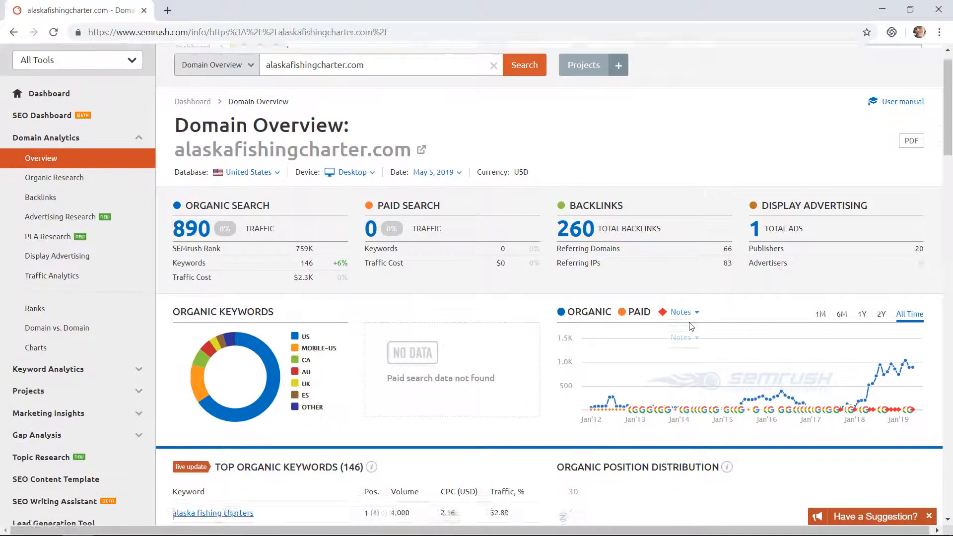
scroll(down, 3)
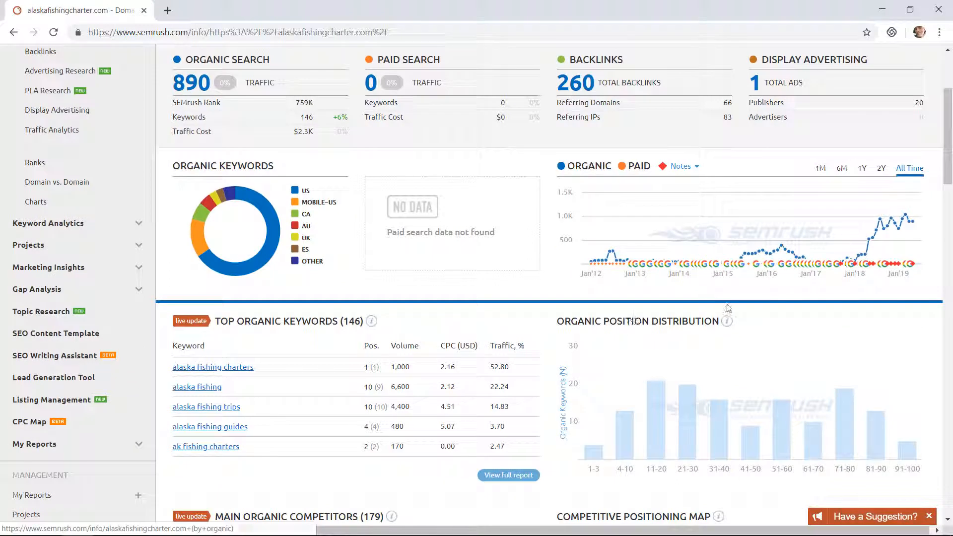
mouse_move(868, 249)
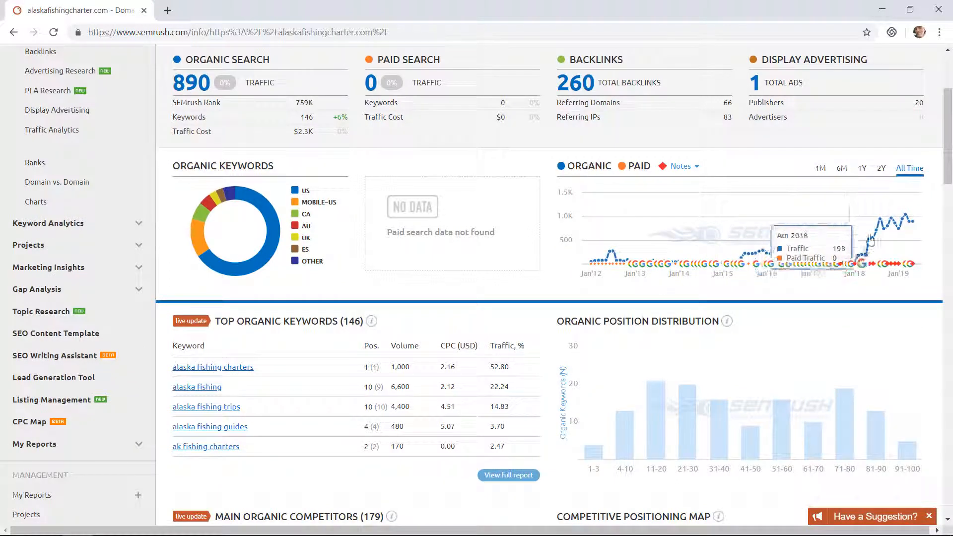
mouse_move(914, 230)
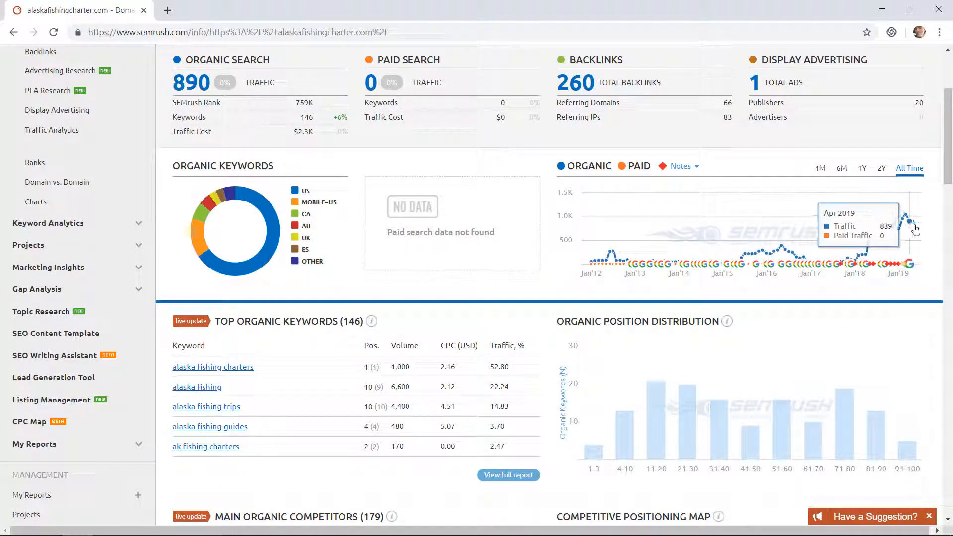
mouse_move(894, 230)
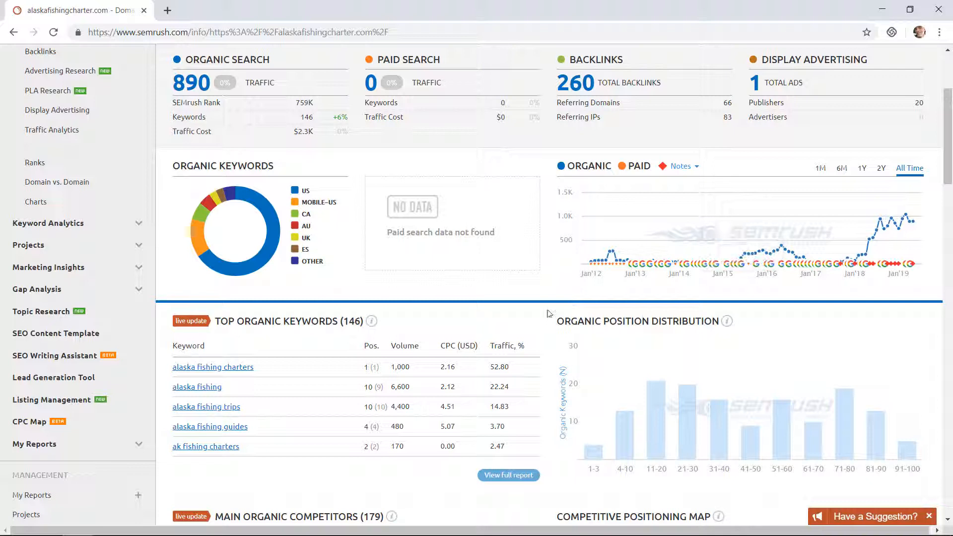
scroll(down, 3)
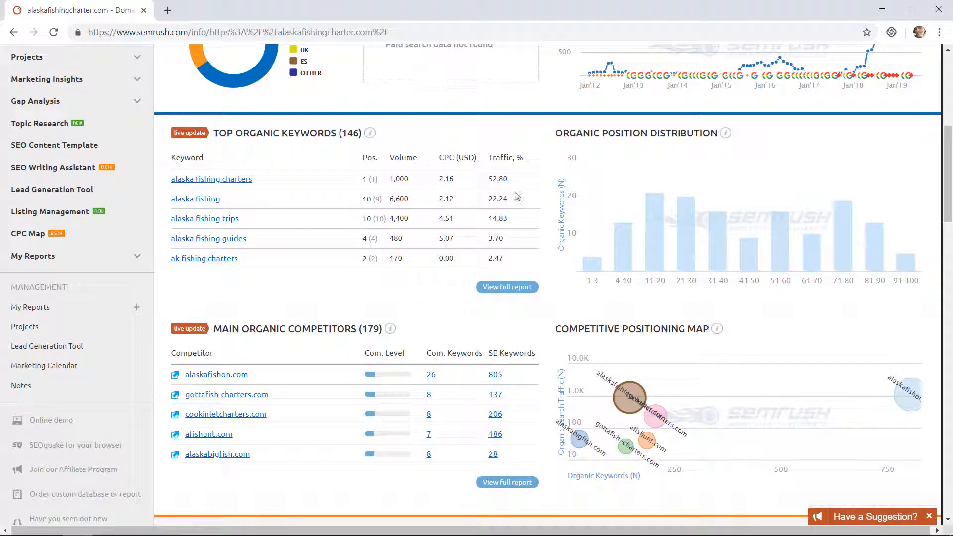
mouse_move(300, 312)
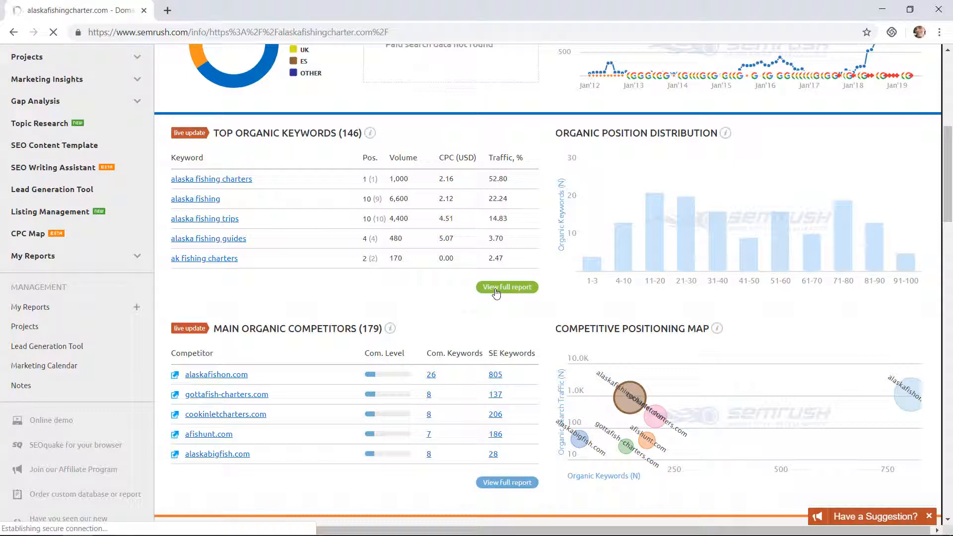
Open the full organic positions report and sort its 146 keywords by position.
click(506, 287)
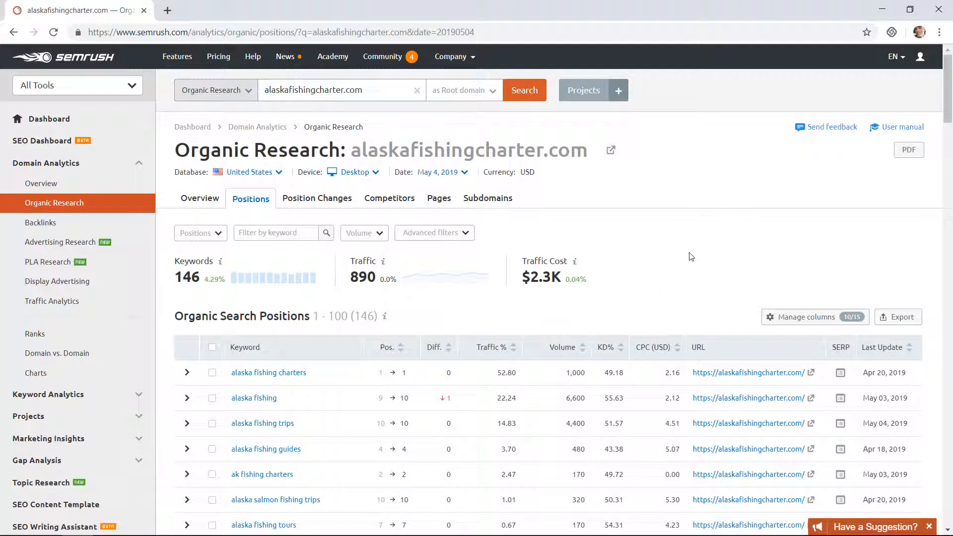
scroll(down, 3)
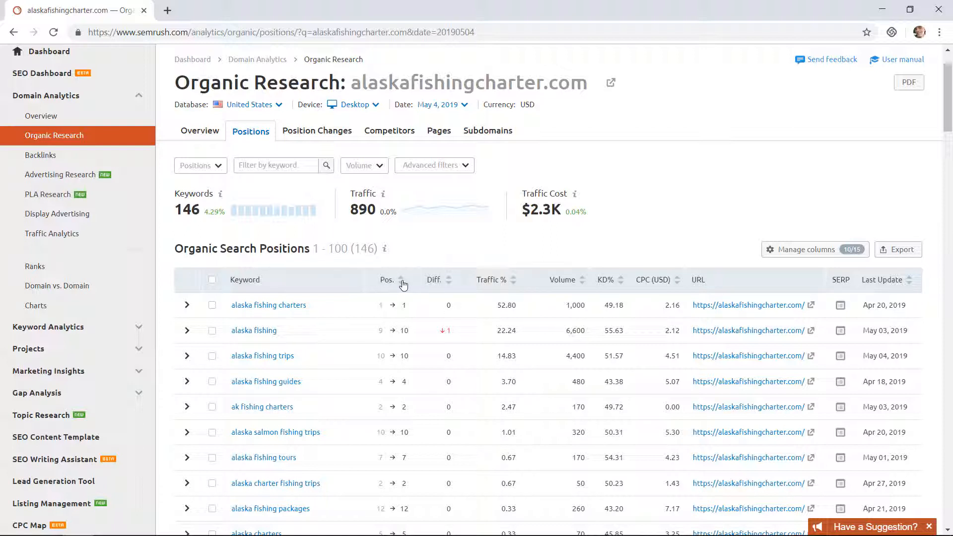
click(387, 279)
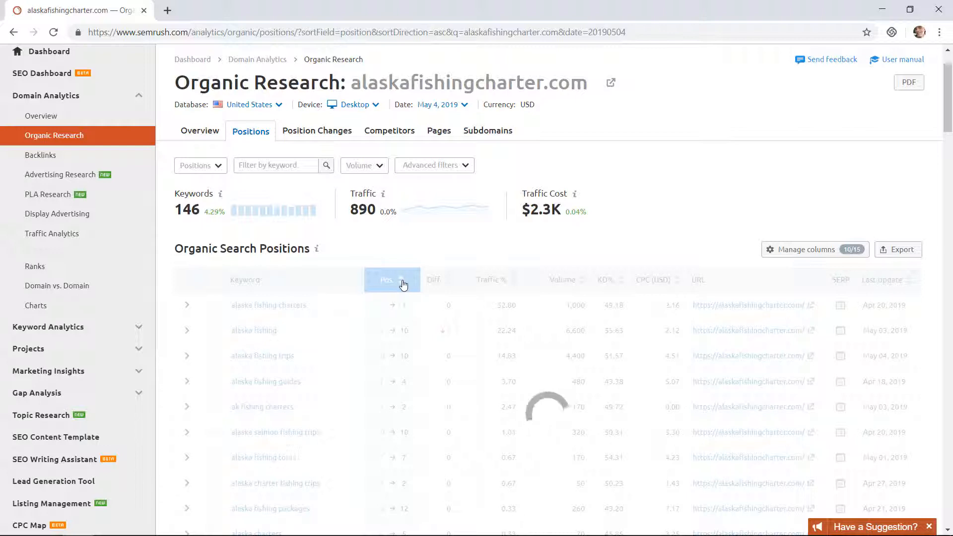
click(392, 280)
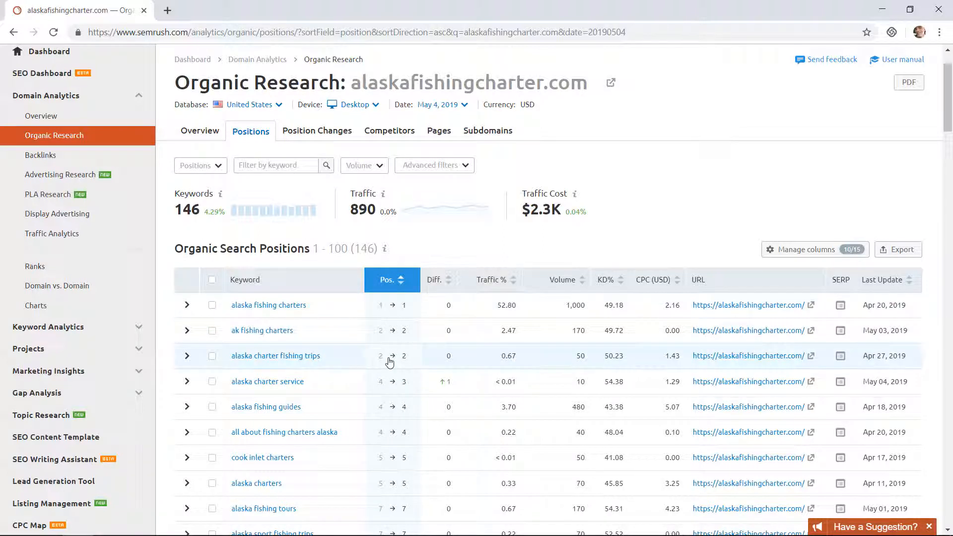
mouse_move(409, 330)
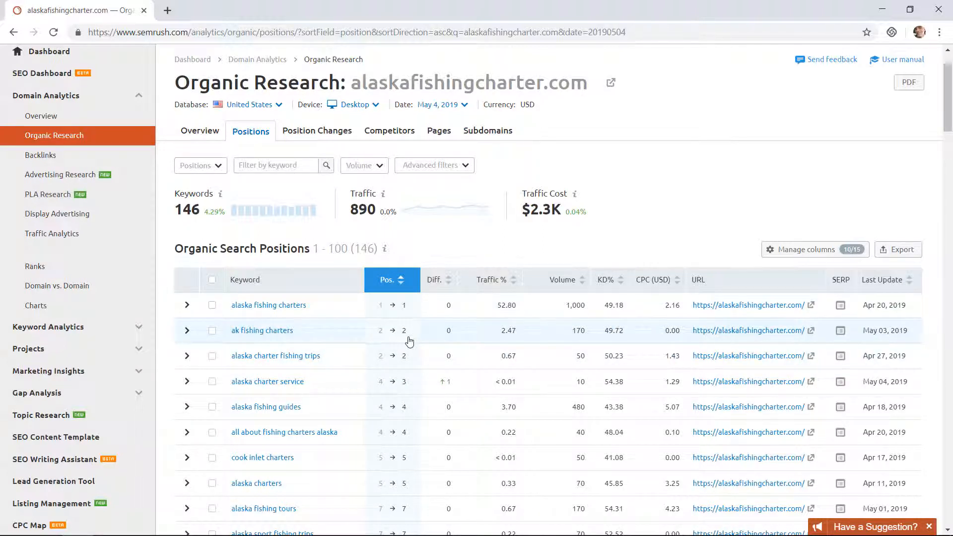
scroll(down, 3)
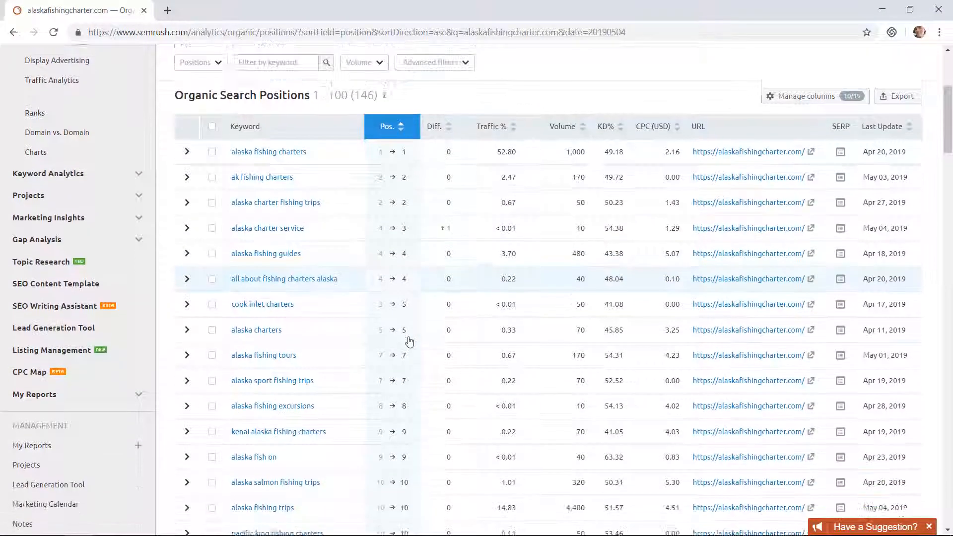
scroll(down, 3)
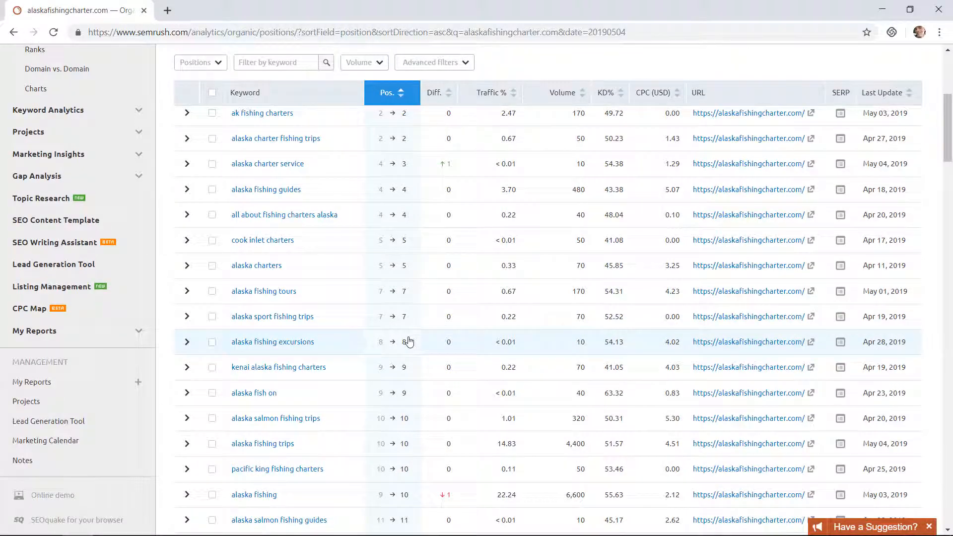
scroll(down, 3)
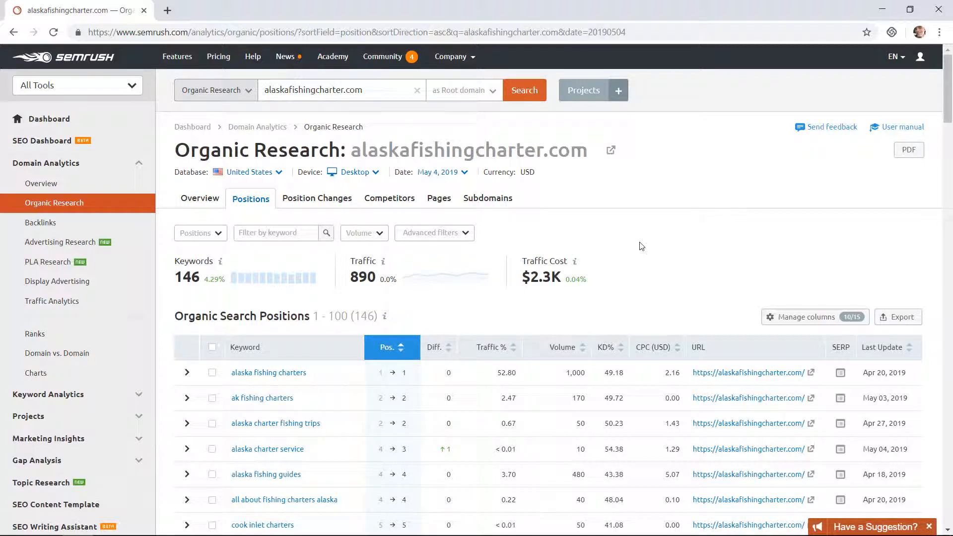
click(199, 198)
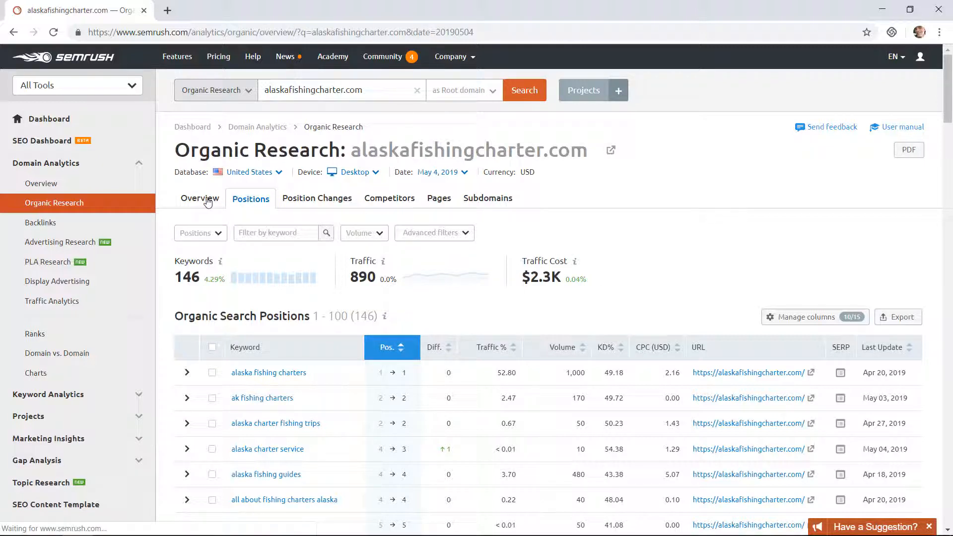
Scroll to Main Organic Competitors and view all 179 competitors.
click(200, 198)
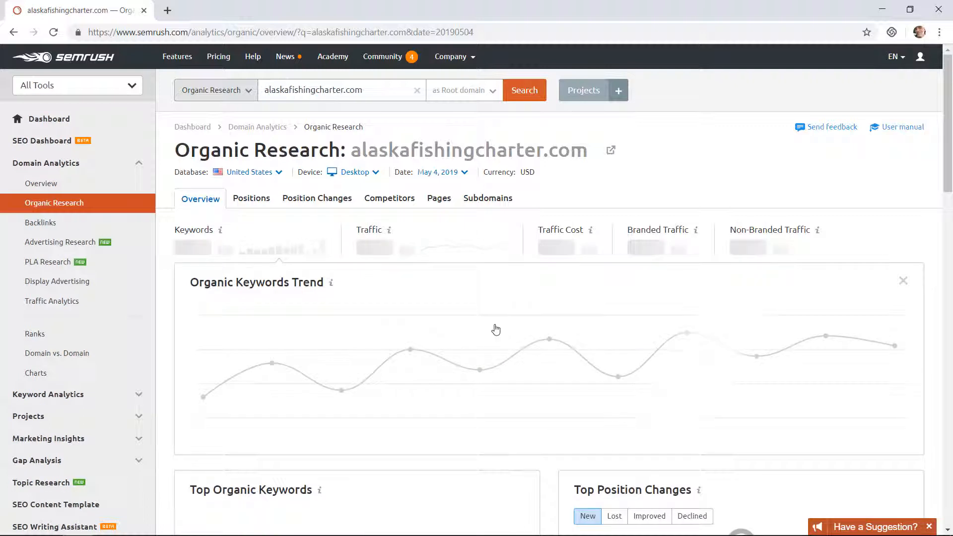
scroll(down, 3)
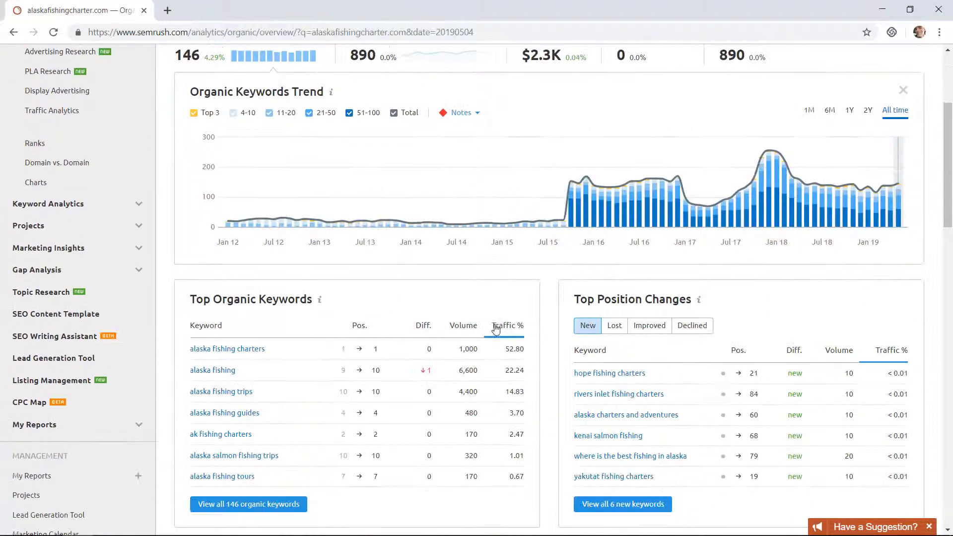
scroll(down, 3)
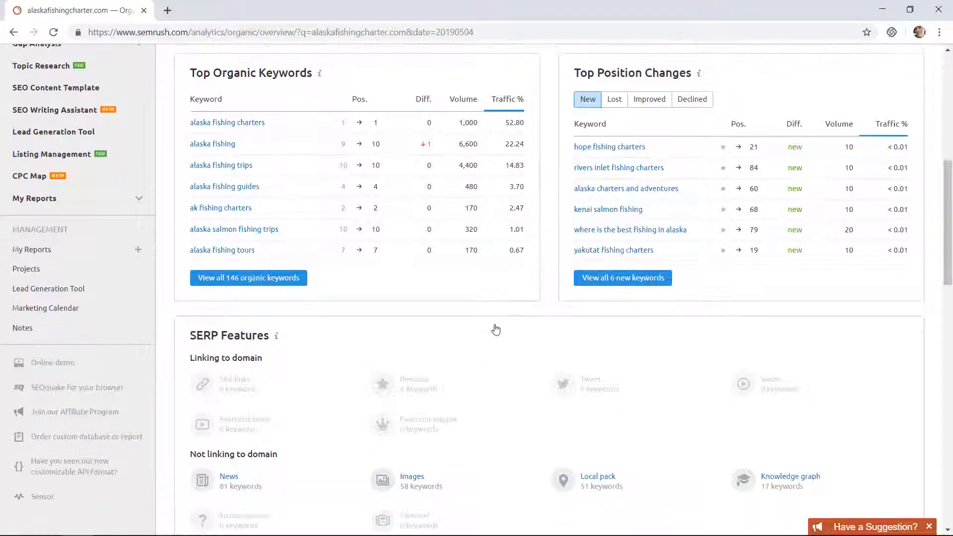
scroll(down, 3)
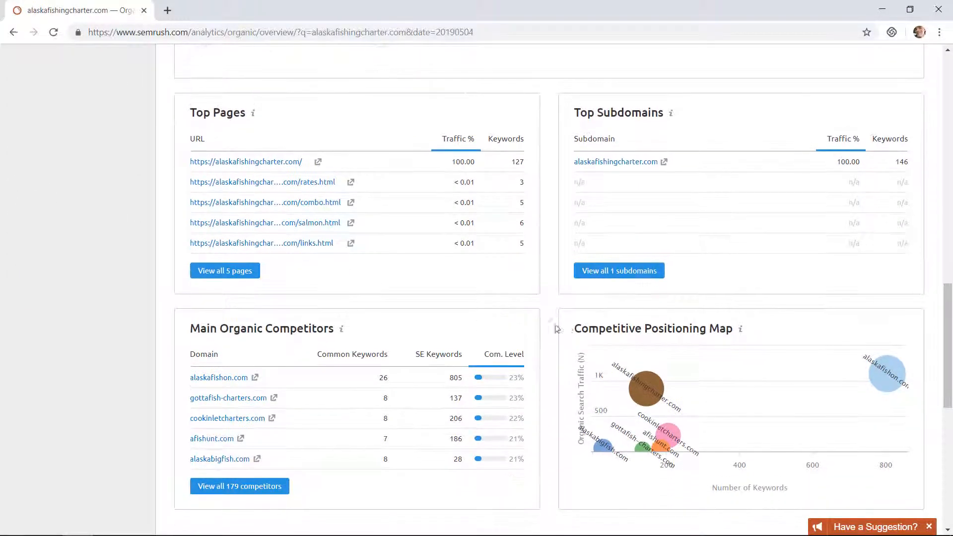
mouse_move(278, 350)
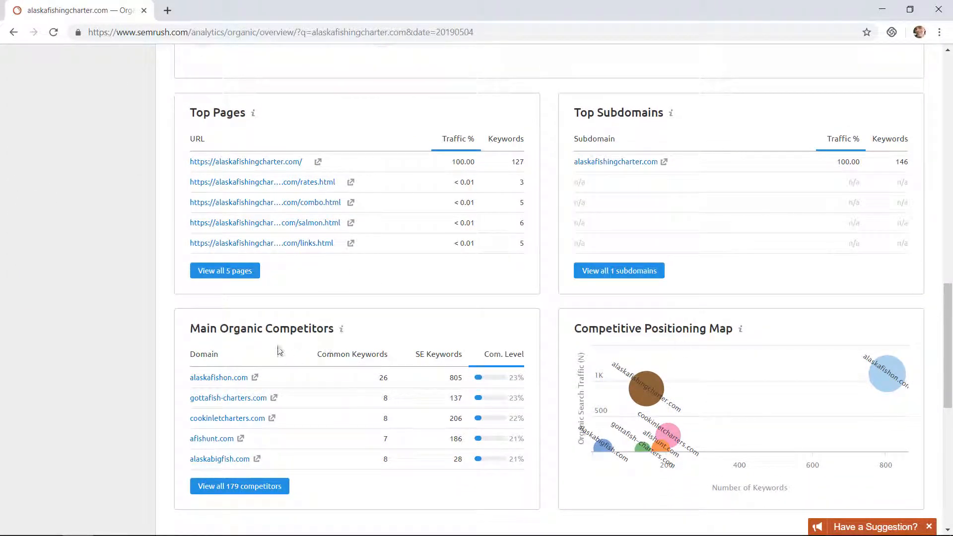
mouse_move(528, 410)
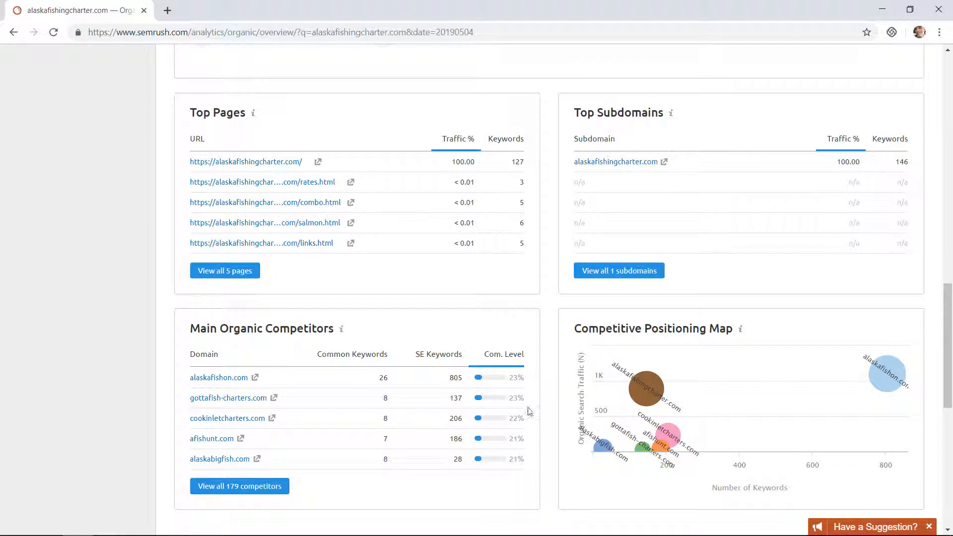
mouse_move(516, 433)
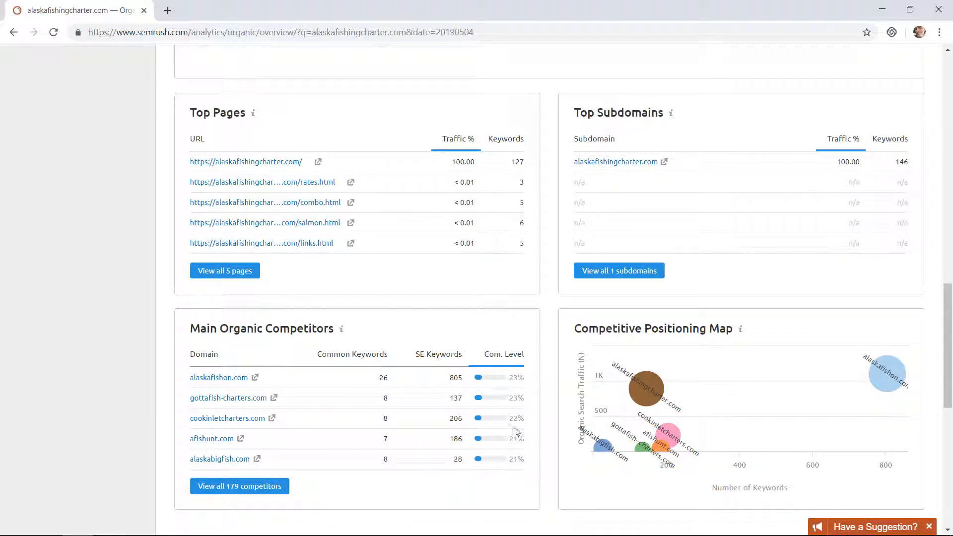
scroll(down, 3)
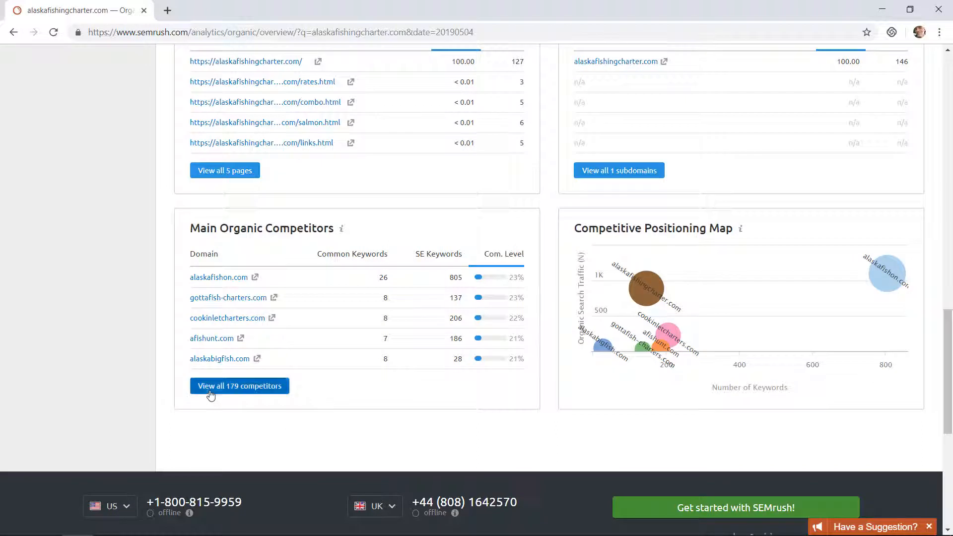
click(239, 386)
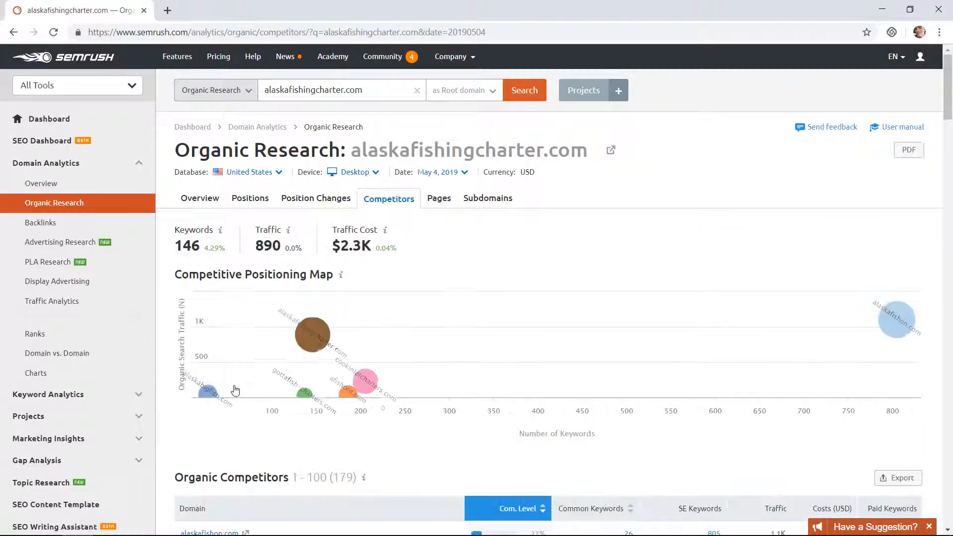
scroll(down, 3)
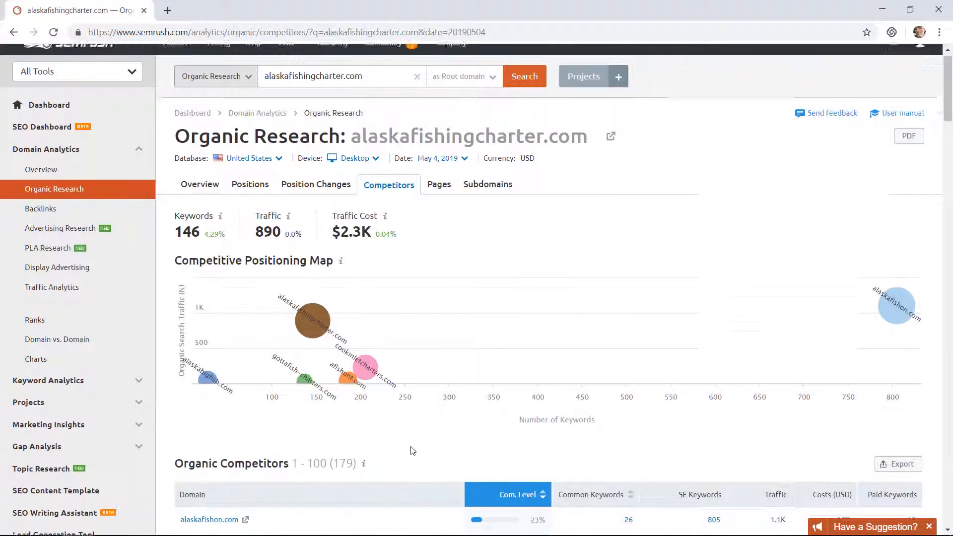
scroll(down, 3)
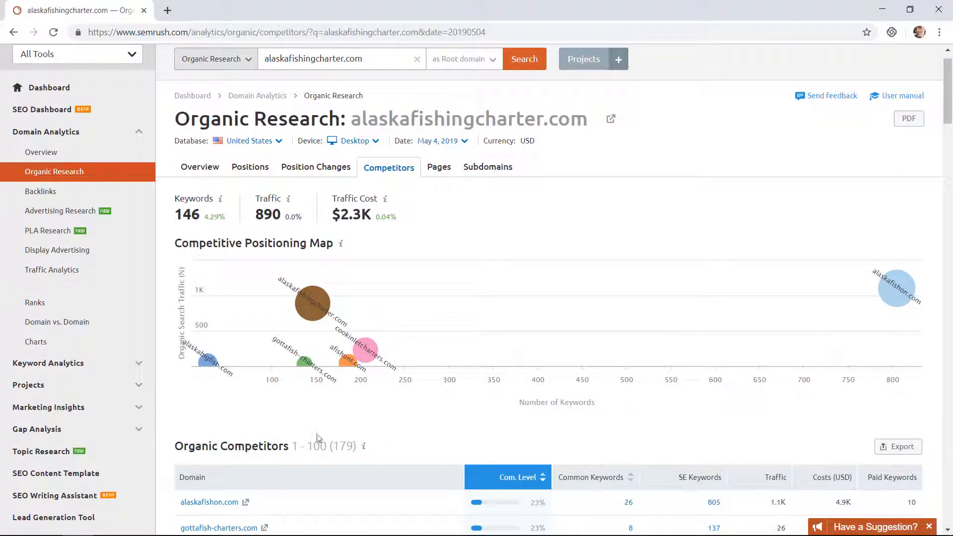
mouse_move(287, 389)
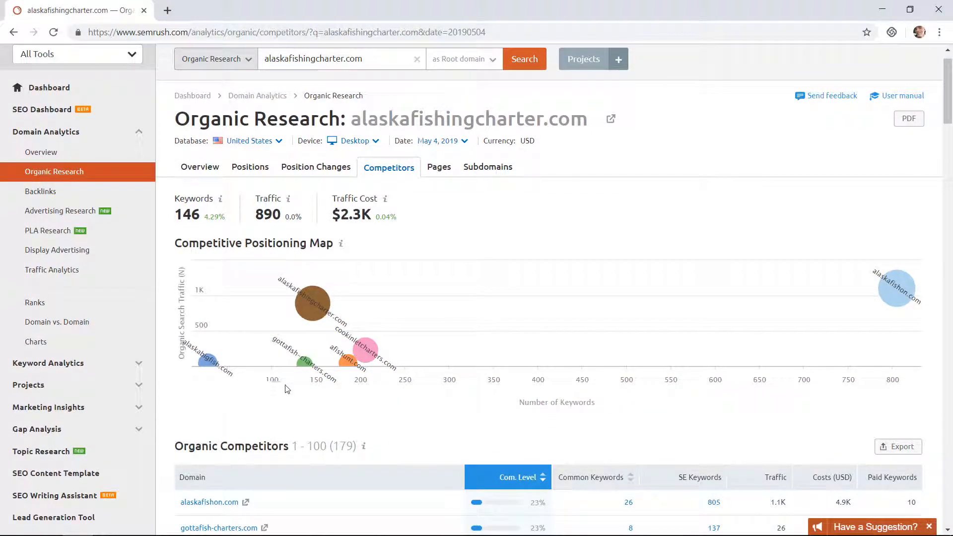
mouse_move(191, 418)
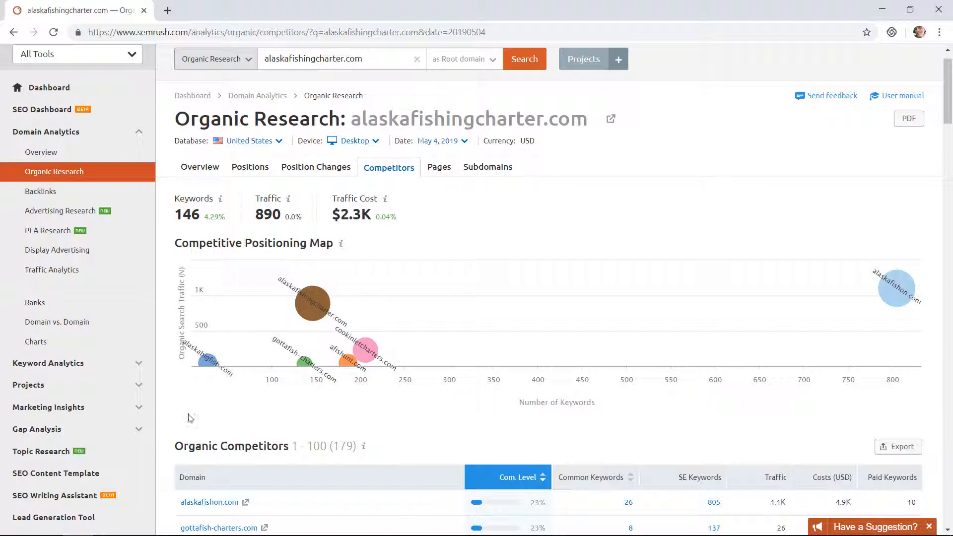
mouse_move(185, 389)
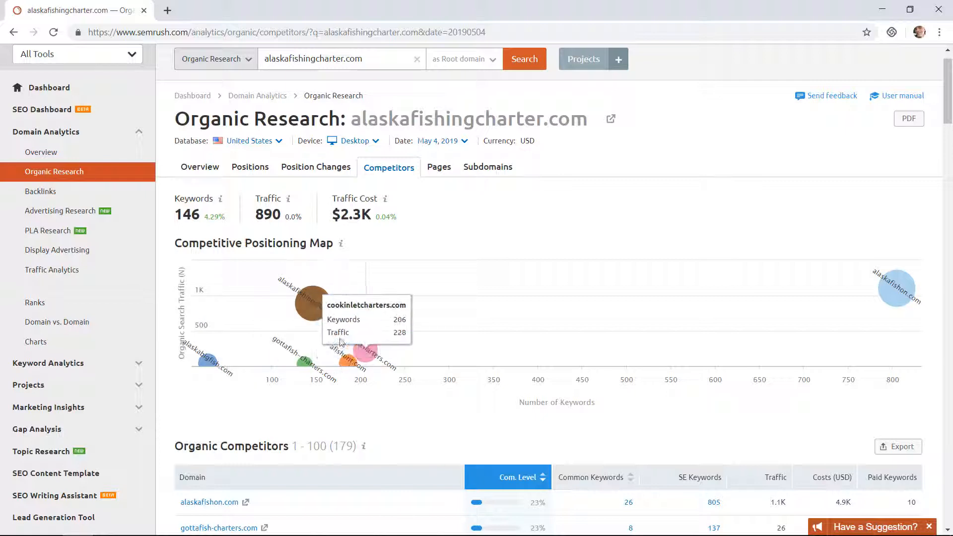
mouse_move(425, 442)
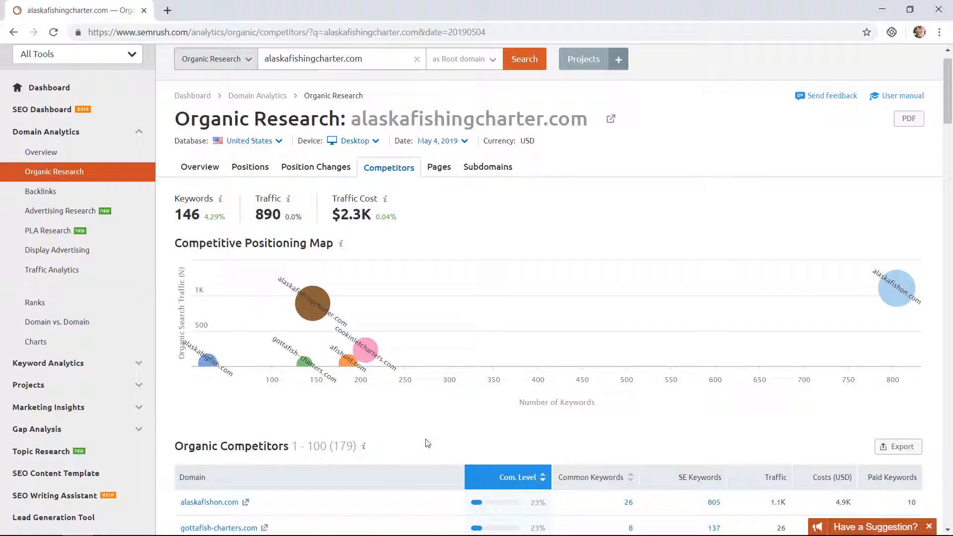
scroll(down, 3)
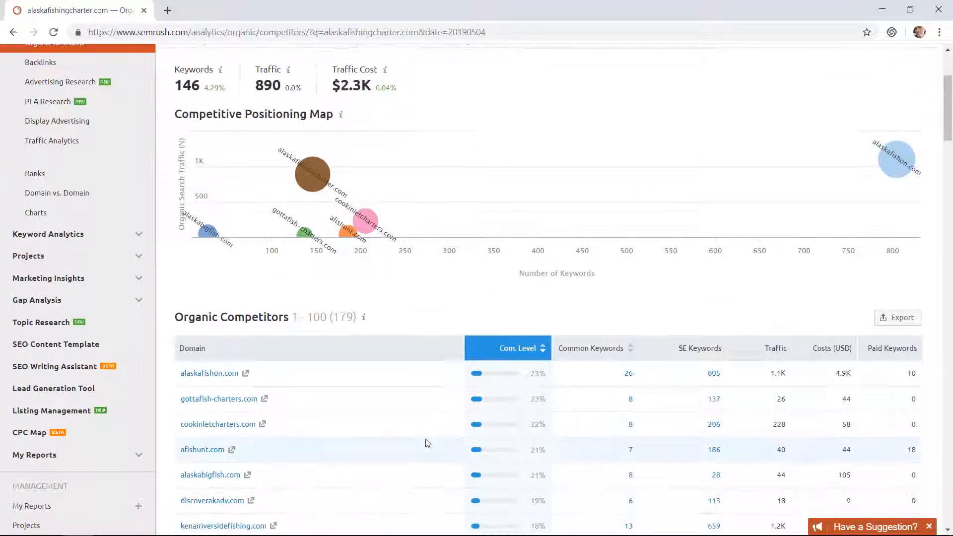
scroll(down, 3)
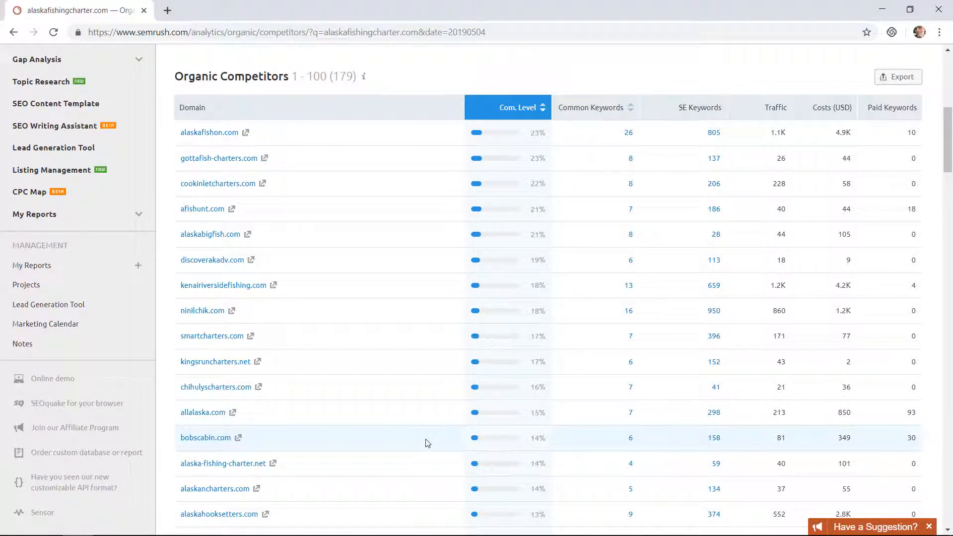
mouse_move(380, 346)
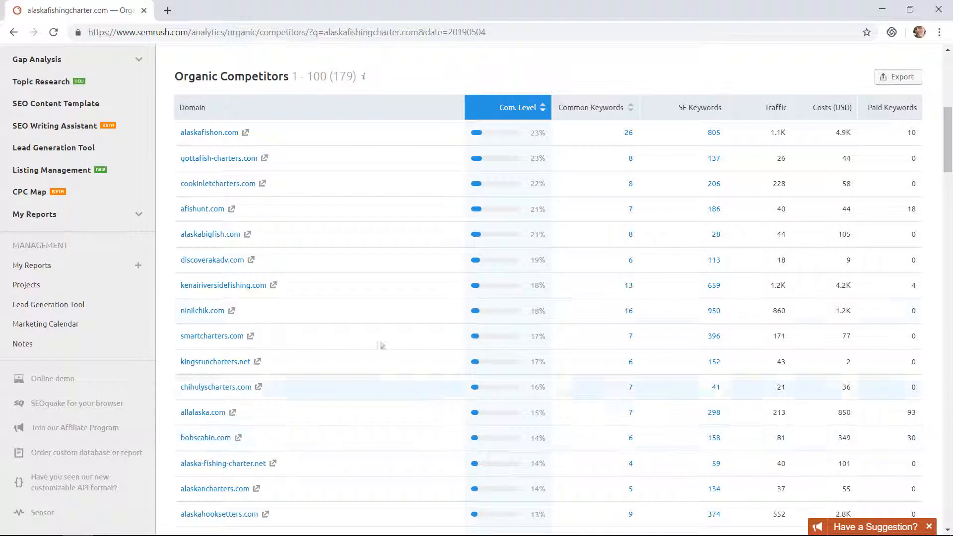
mouse_move(331, 260)
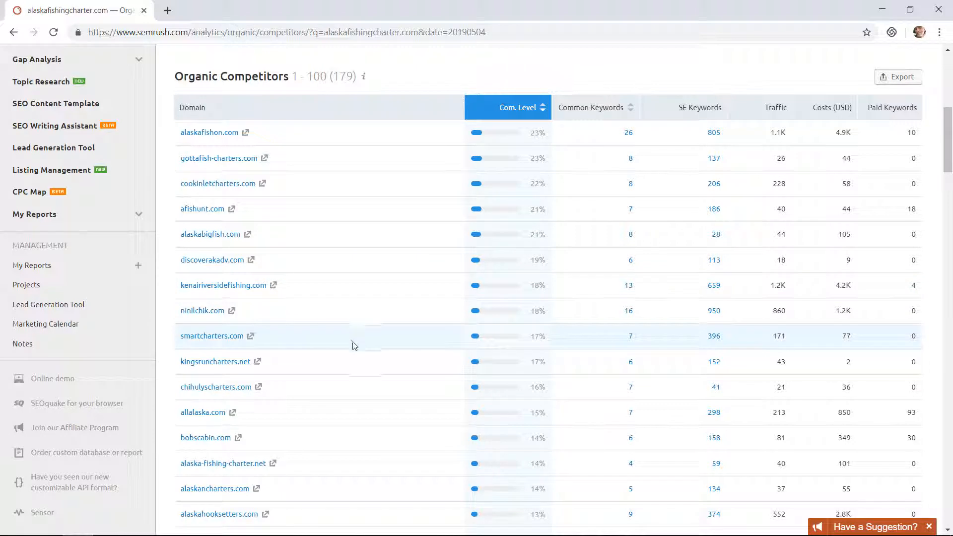
scroll(down, 3)
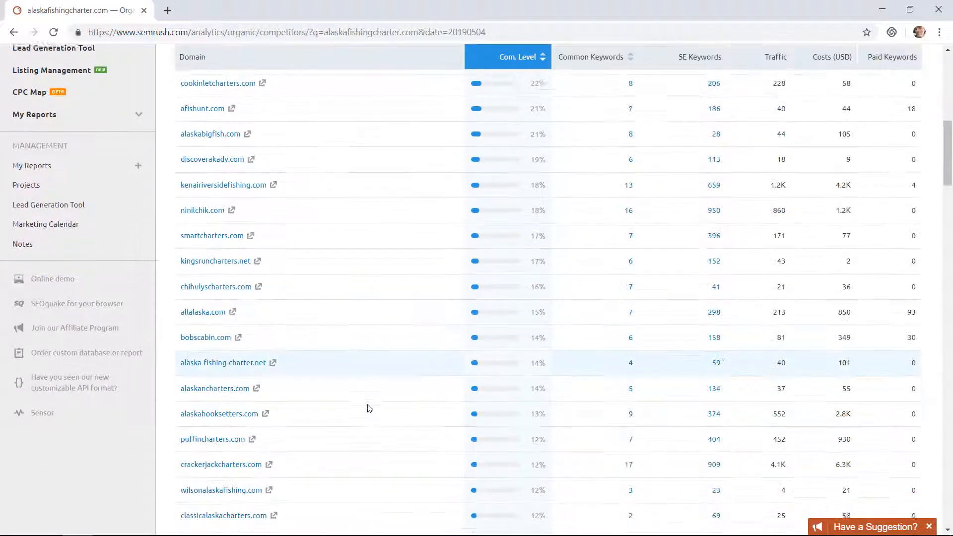
scroll(down, 3)
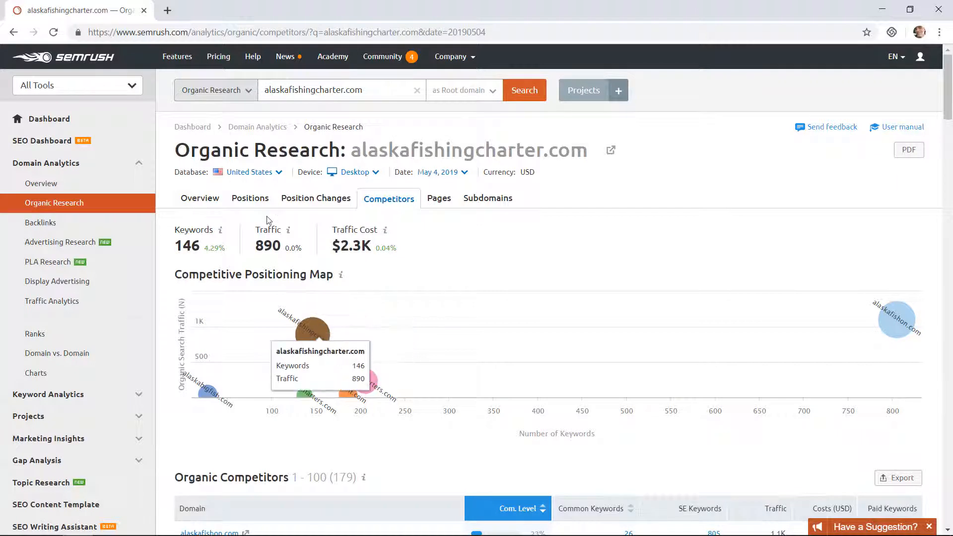
Switch the search to the Domain Overview report for alaskafishingcharter.com.
click(214, 90)
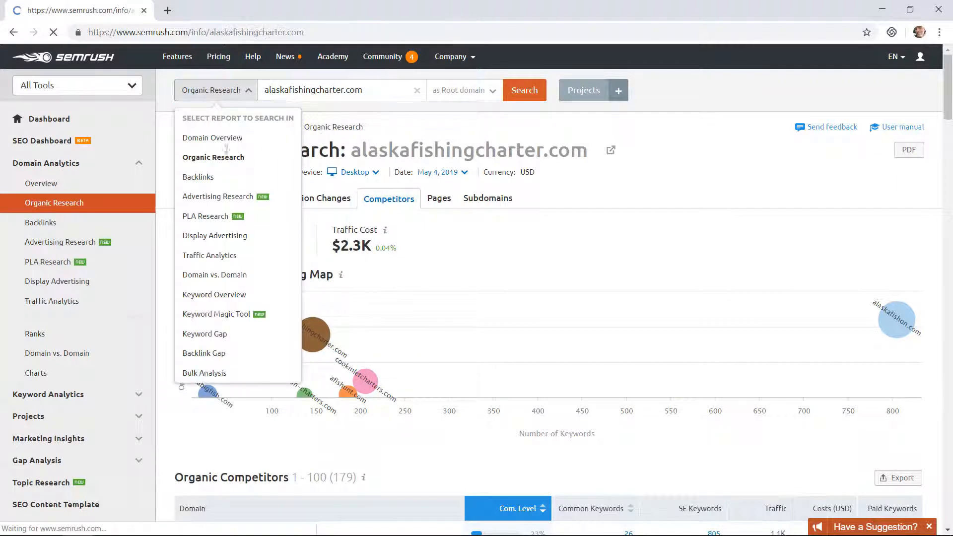
click(212, 138)
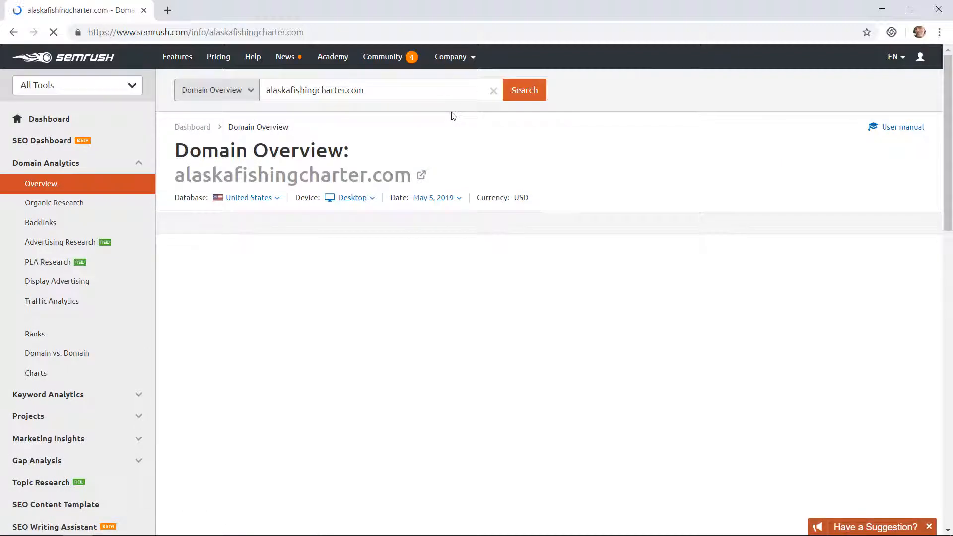
click(523, 90)
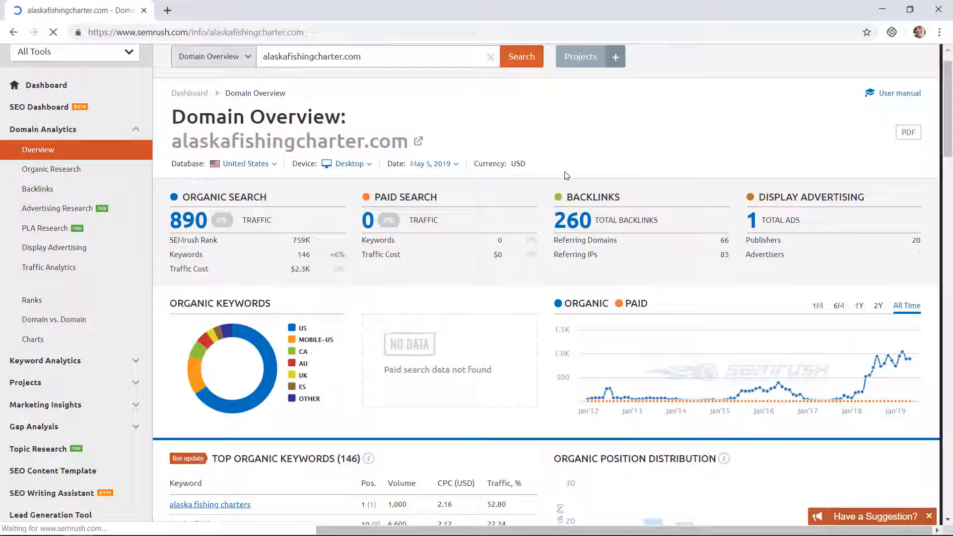
Scroll down to the Backlinks section showing 208 follow links.
scroll(down, 3)
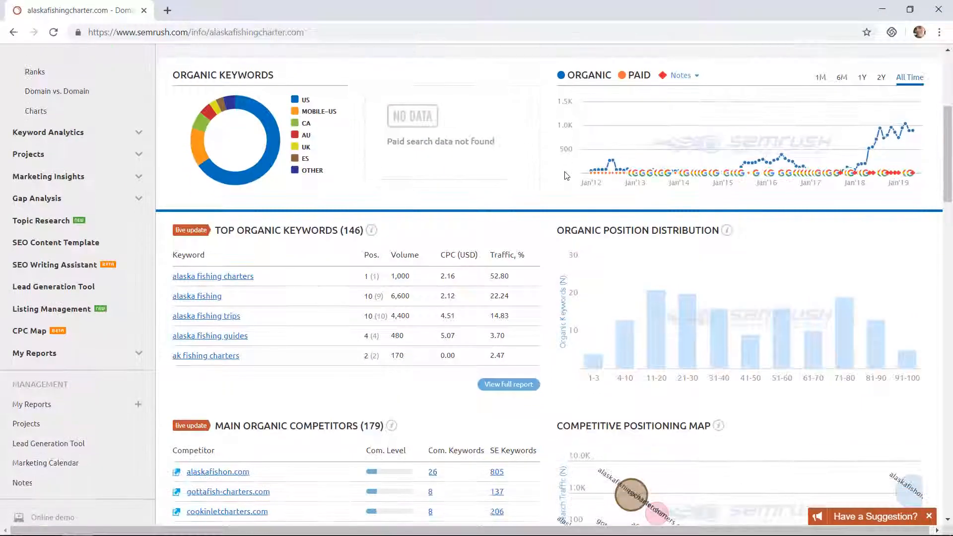
scroll(down, 3)
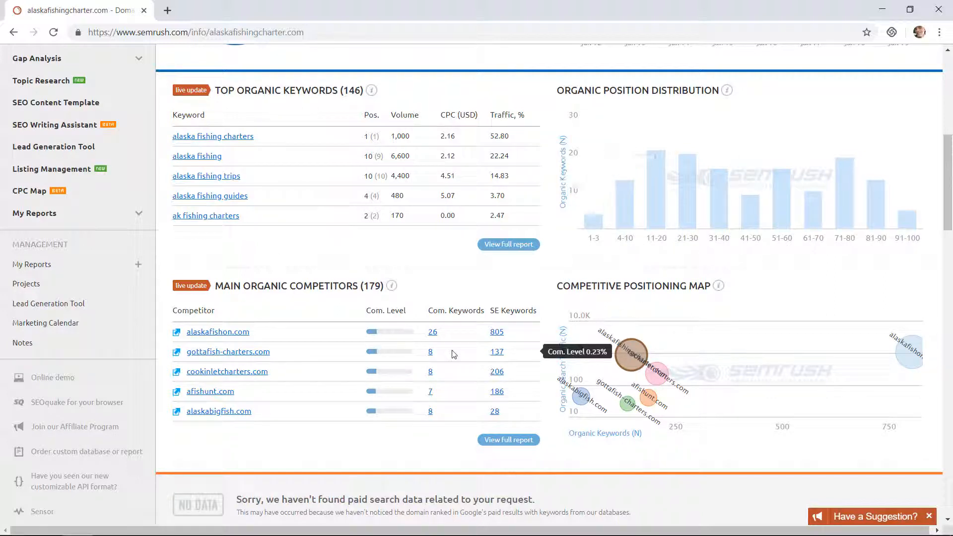
scroll(down, 3)
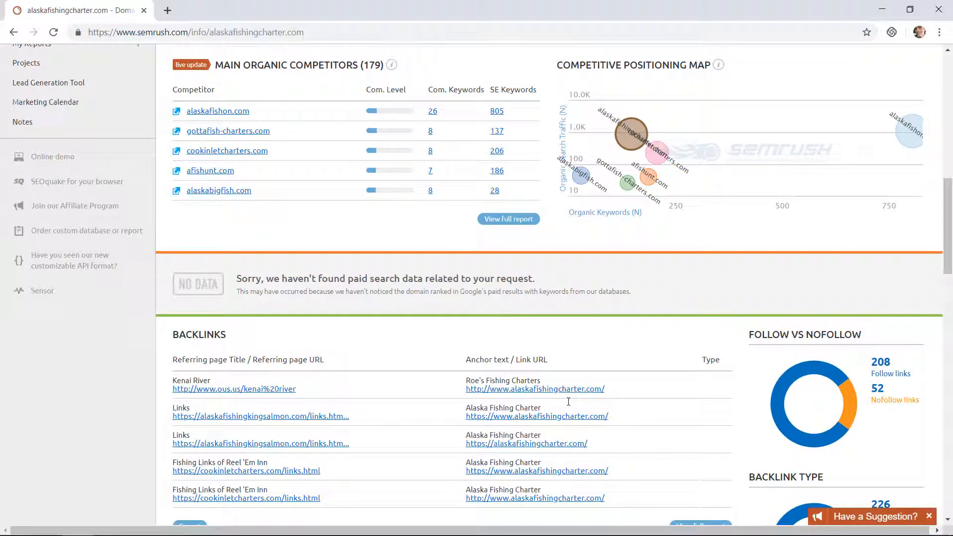
mouse_move(292, 316)
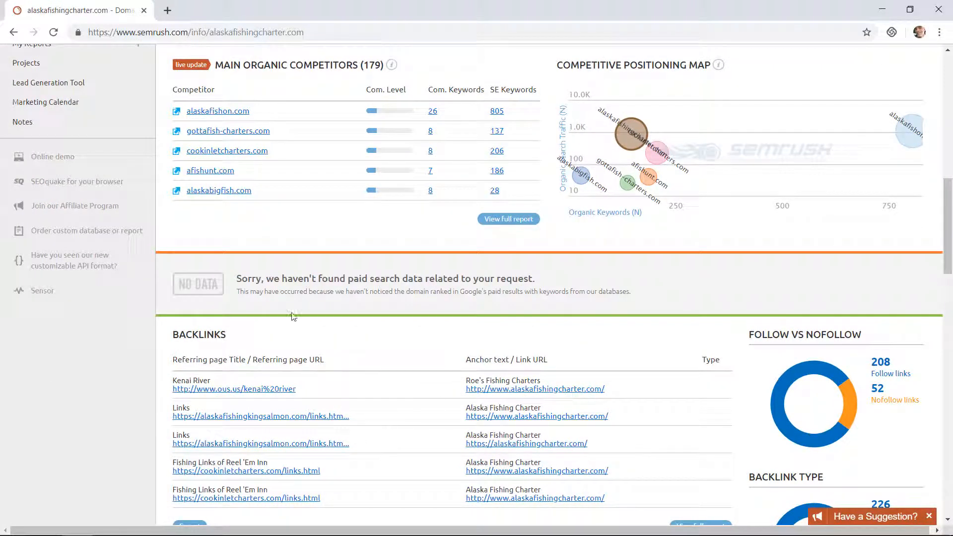
scroll(down, 3)
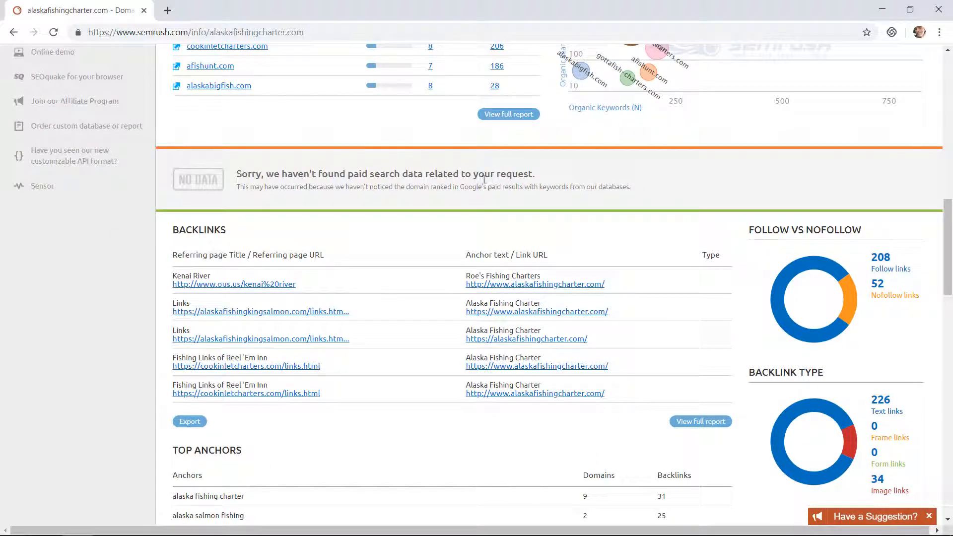
mouse_move(384, 455)
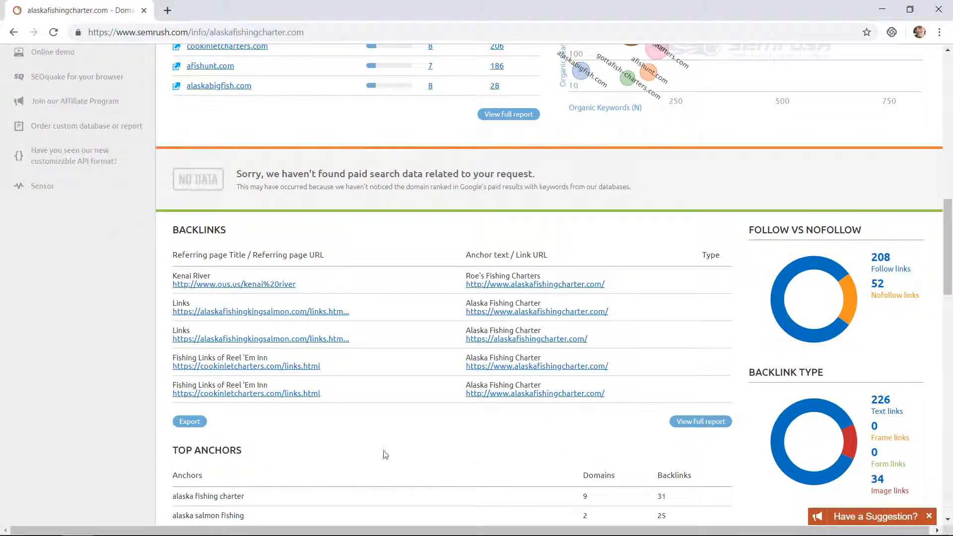
mouse_move(662, 430)
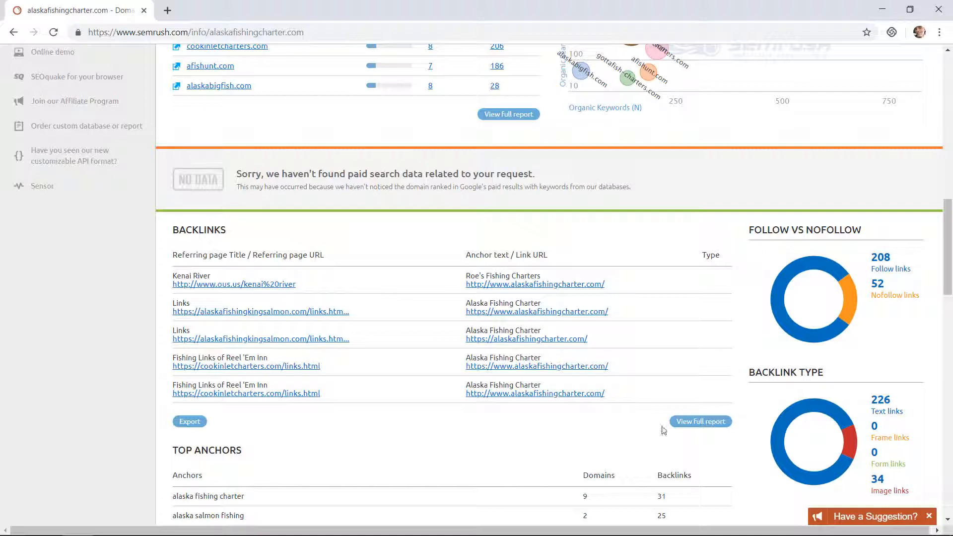
click(700, 421)
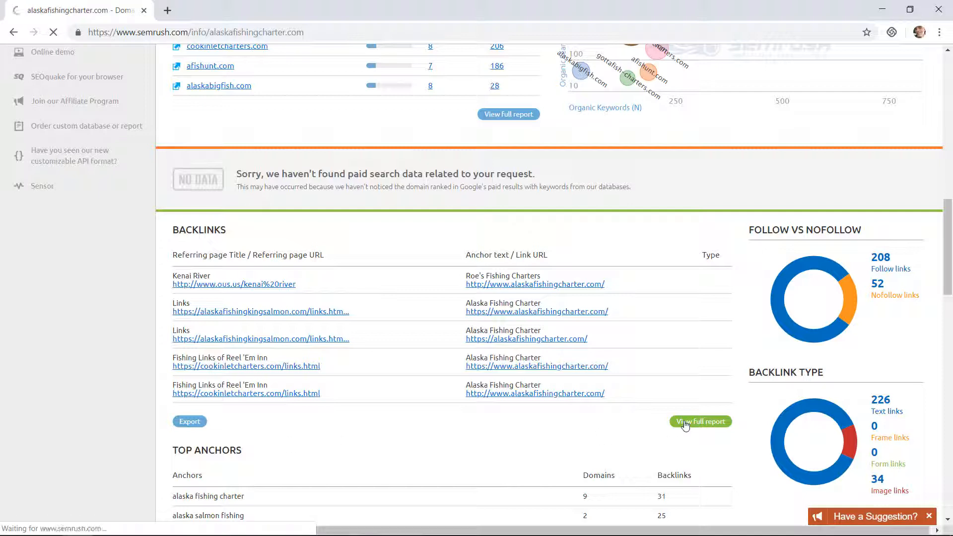
click(700, 421)
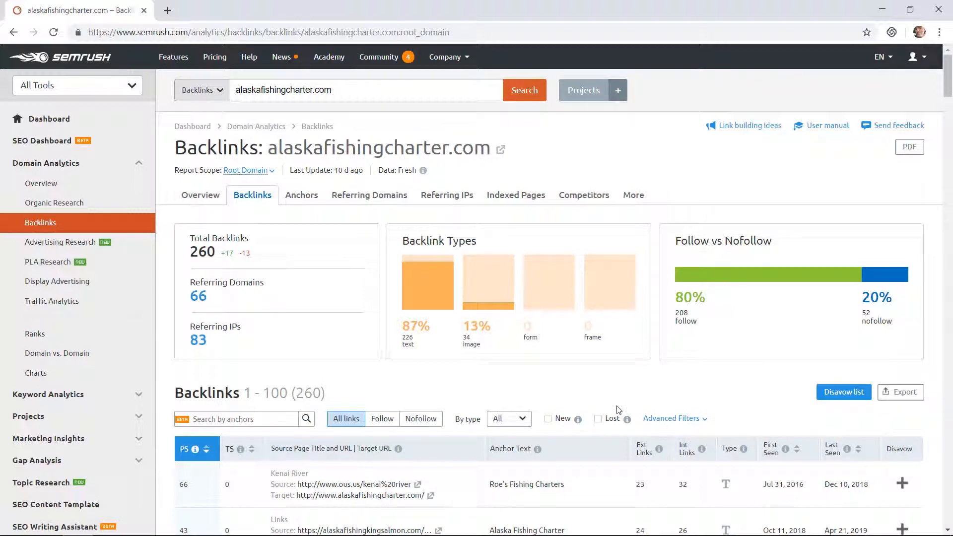
scroll(down, 3)
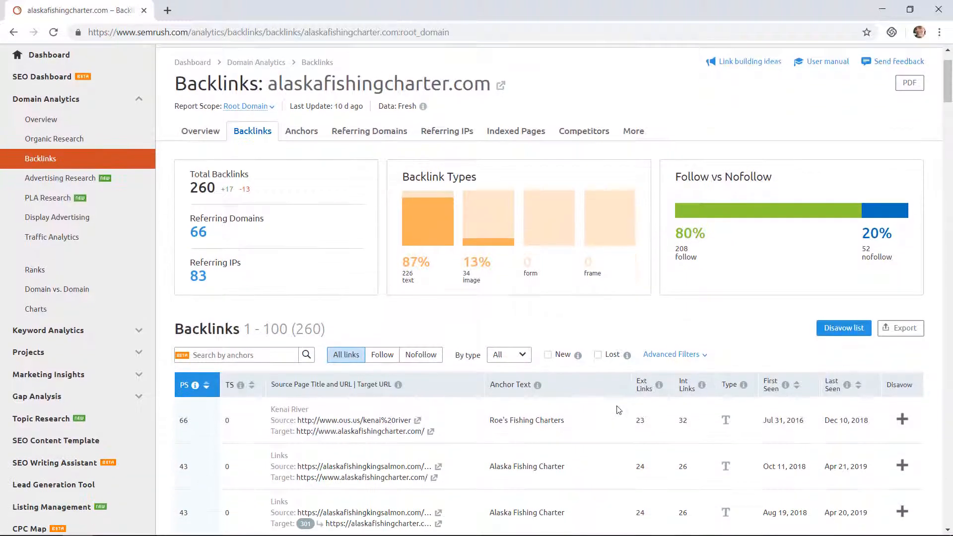
scroll(down, 3)
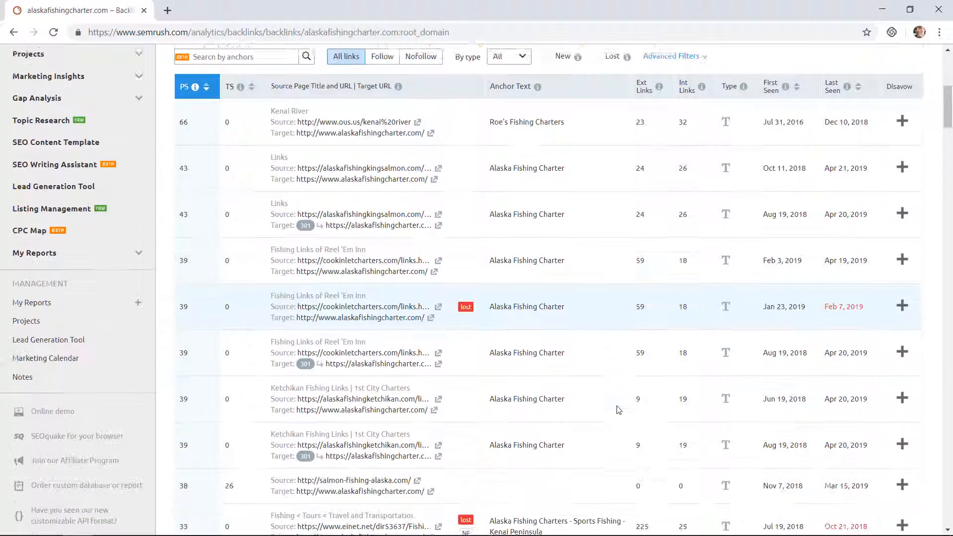
scroll(down, 3)
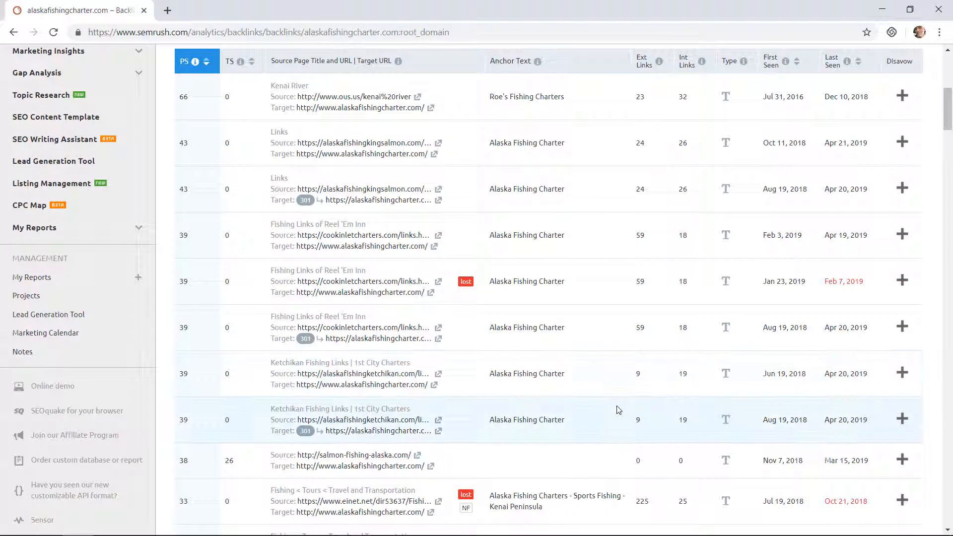
mouse_move(376, 244)
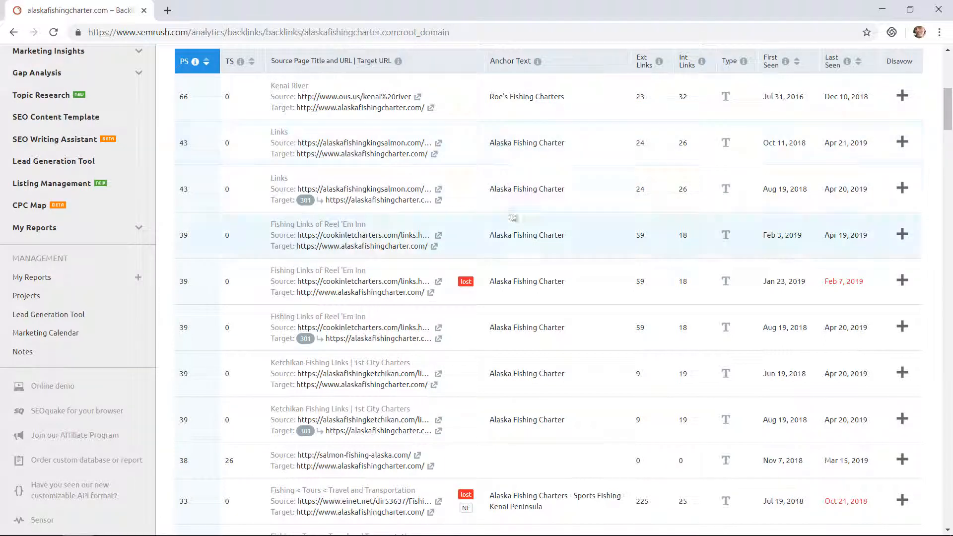
mouse_move(589, 401)
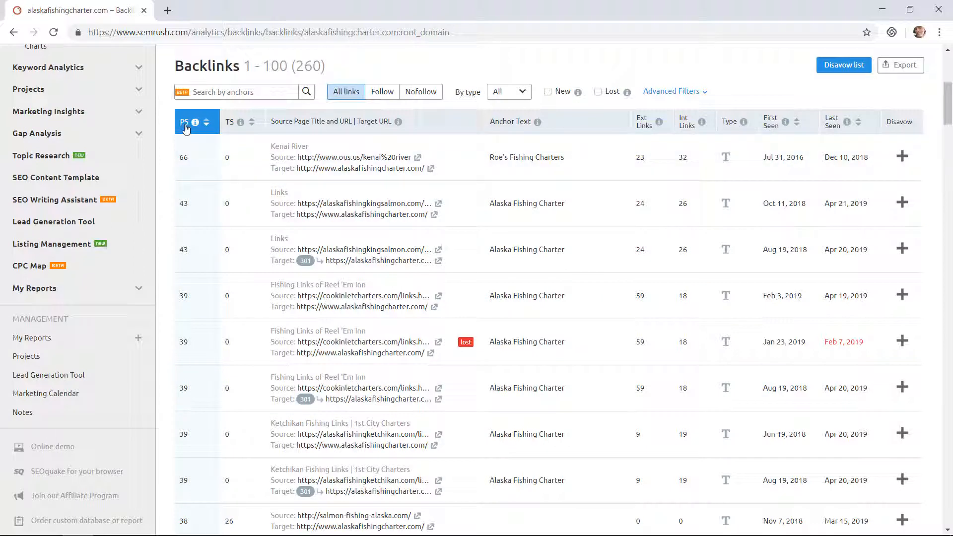
mouse_move(195, 122)
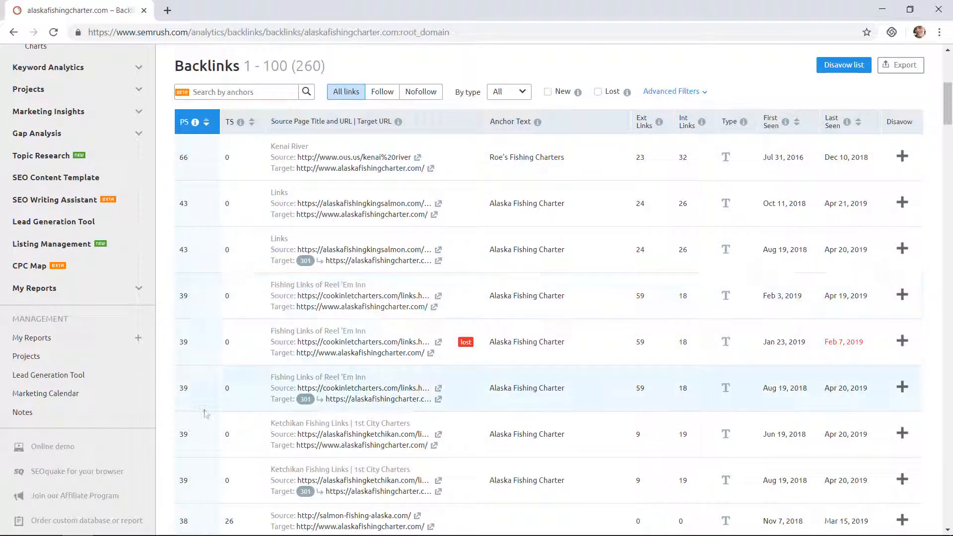
scroll(down, 3)
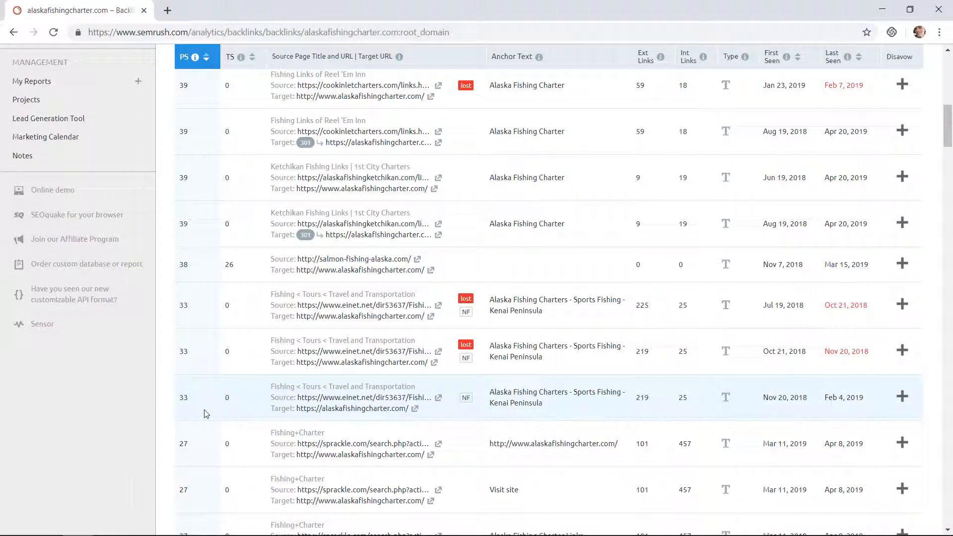
mouse_move(204, 400)
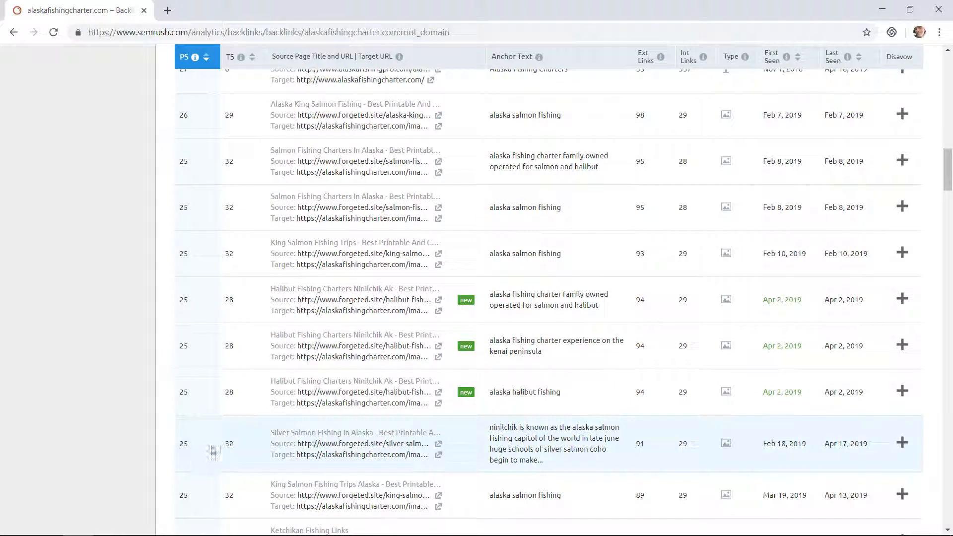
mouse_move(323, 466)
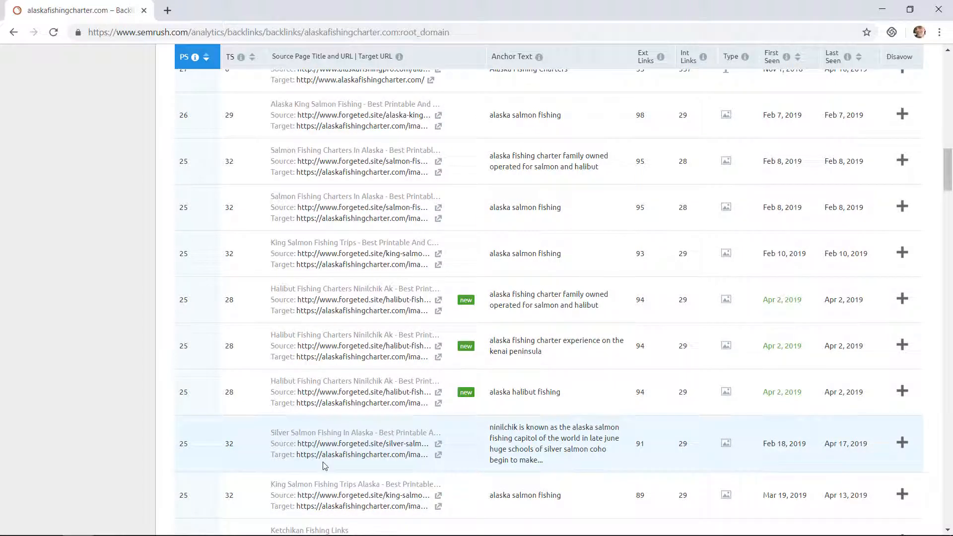
scroll(up, 3)
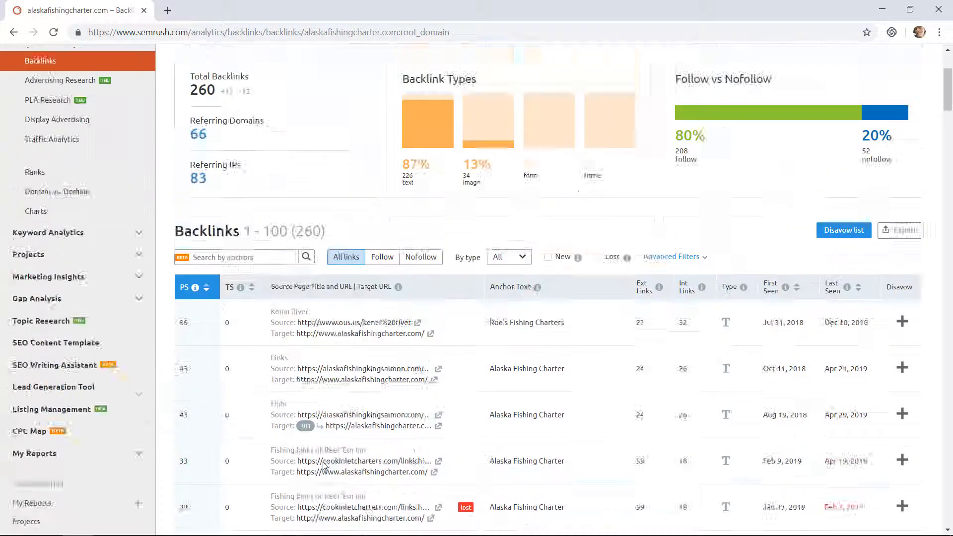
Return to the alaskafishingcharter.com Domain Overview showing 890 organic traffic and 260 backlinks.
click(198, 90)
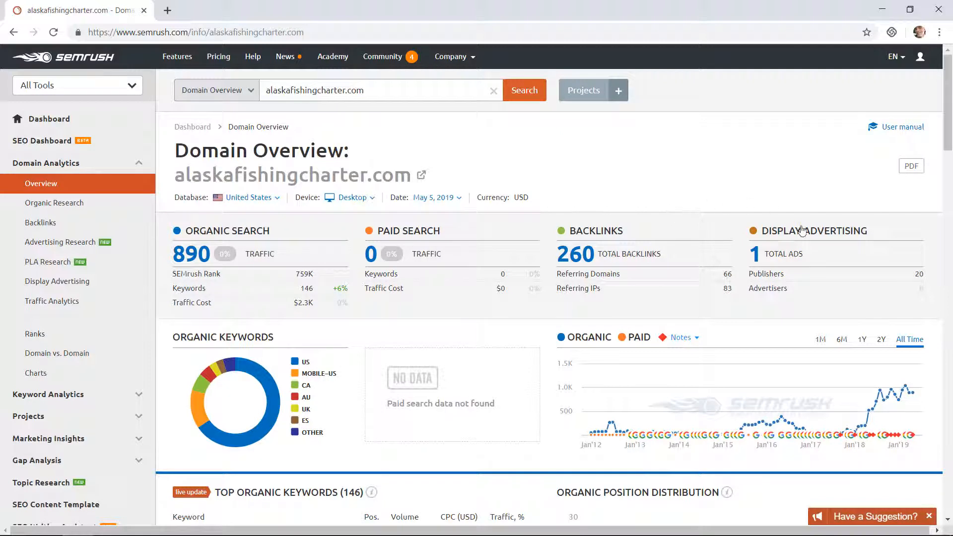
mouse_move(813, 230)
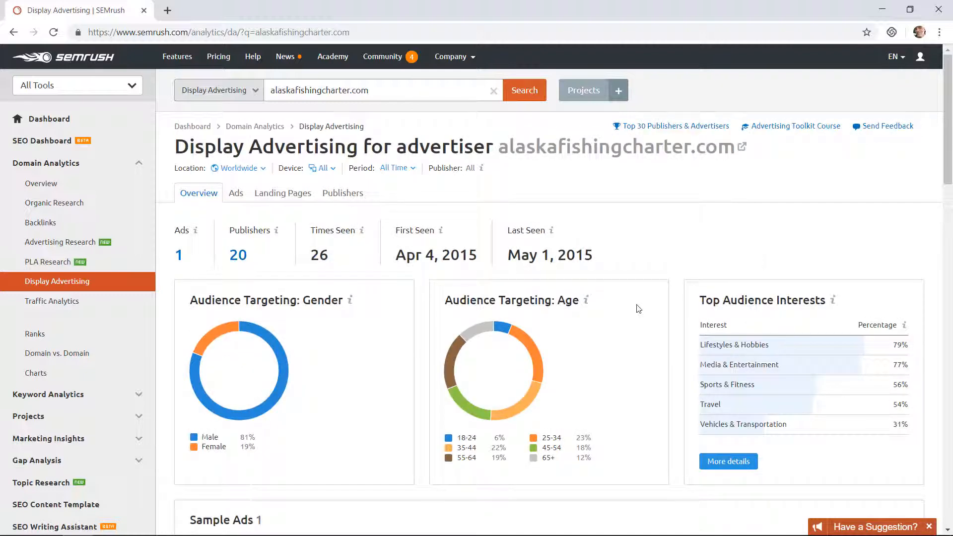
scroll(down, 3)
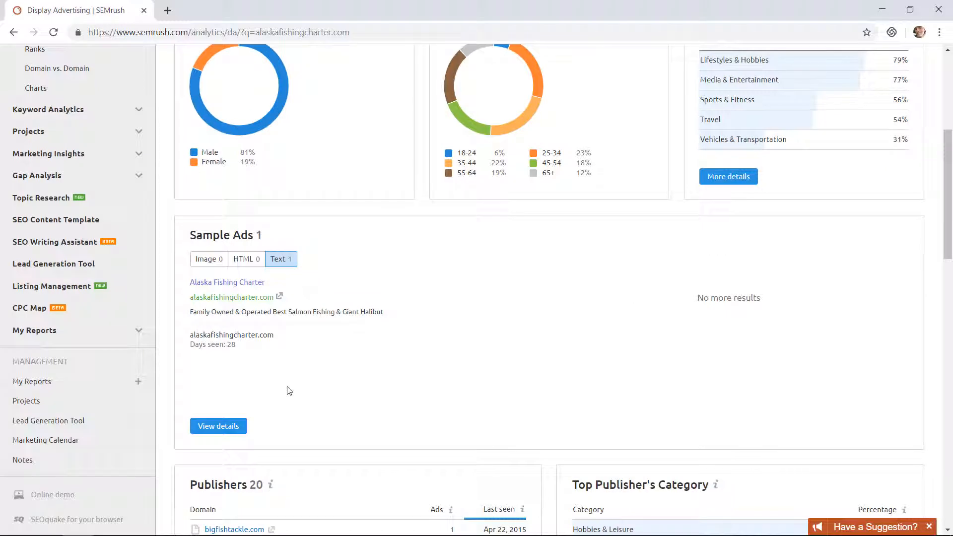
mouse_move(358, 355)
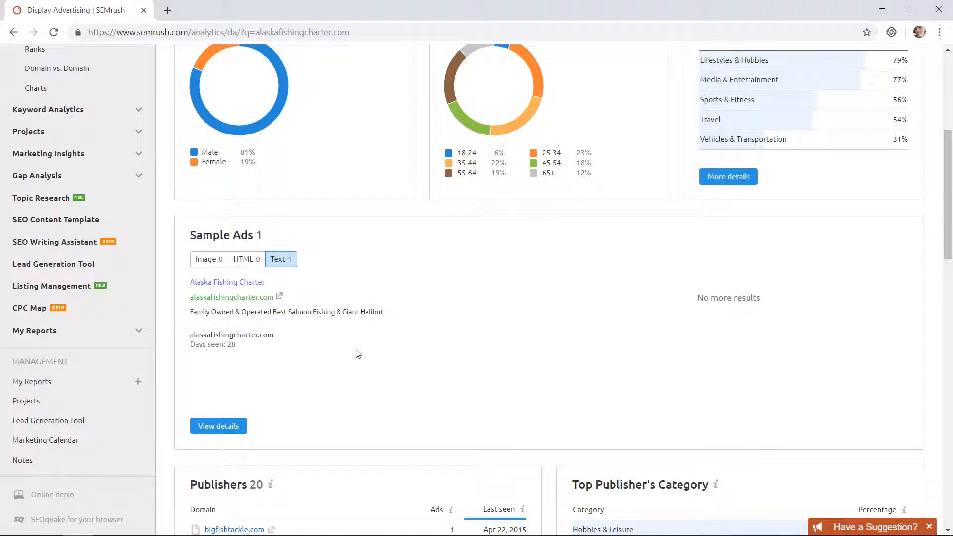
mouse_move(355, 246)
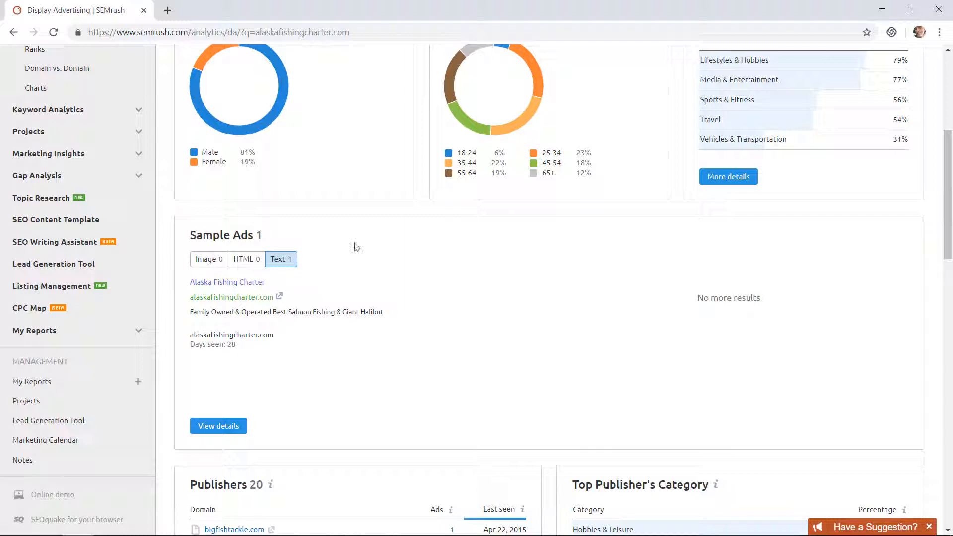
mouse_move(379, 349)
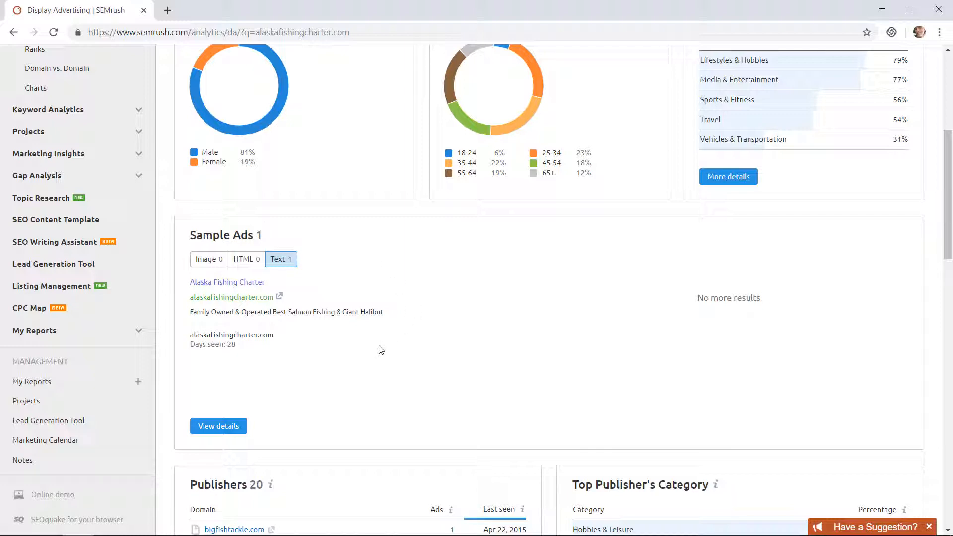
mouse_move(323, 256)
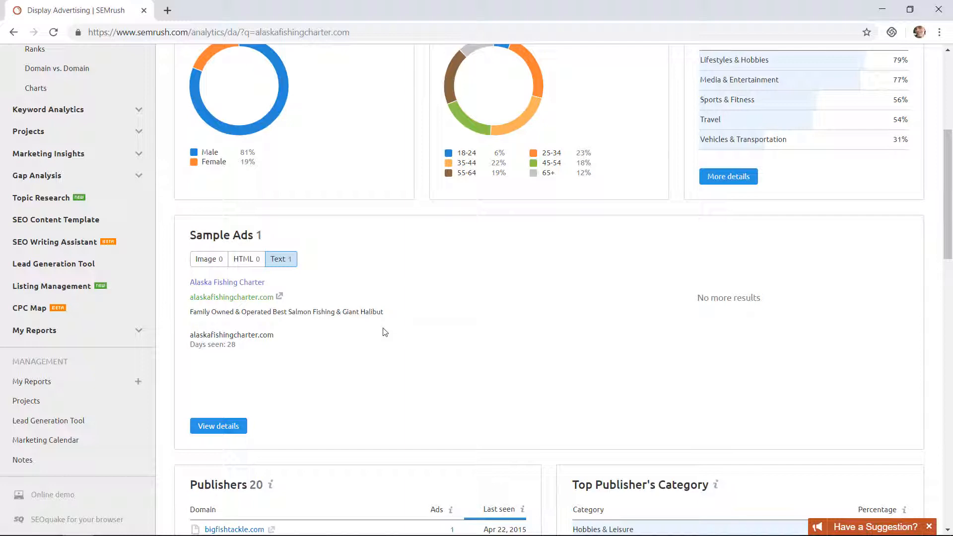
scroll(down, 3)
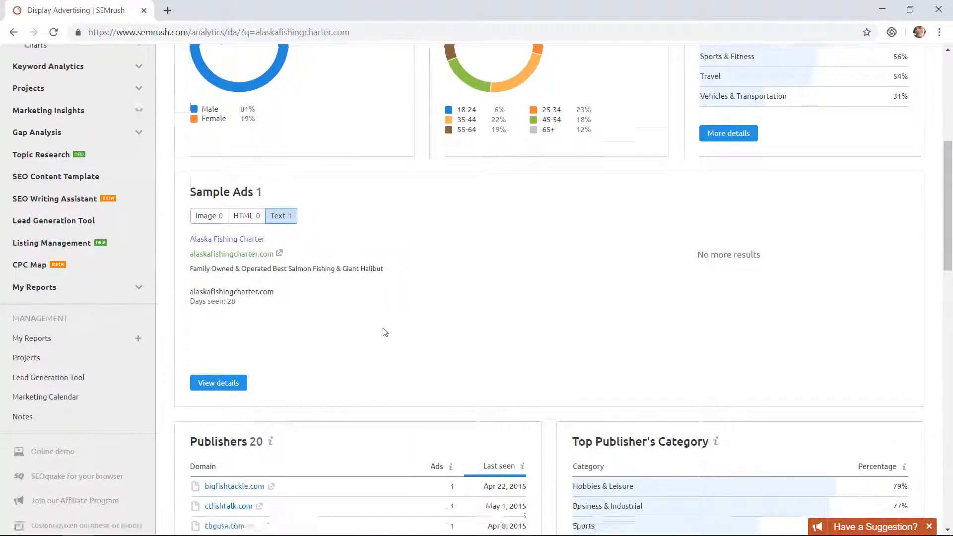
scroll(down, 3)
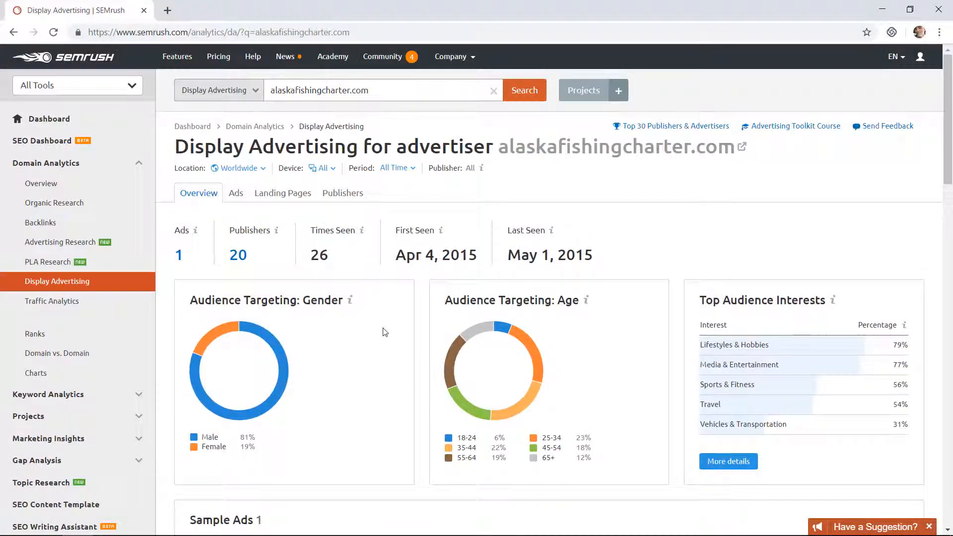
Go back to Domain Overview, scroll down to publishers and the sample ad, then up.
click(255, 125)
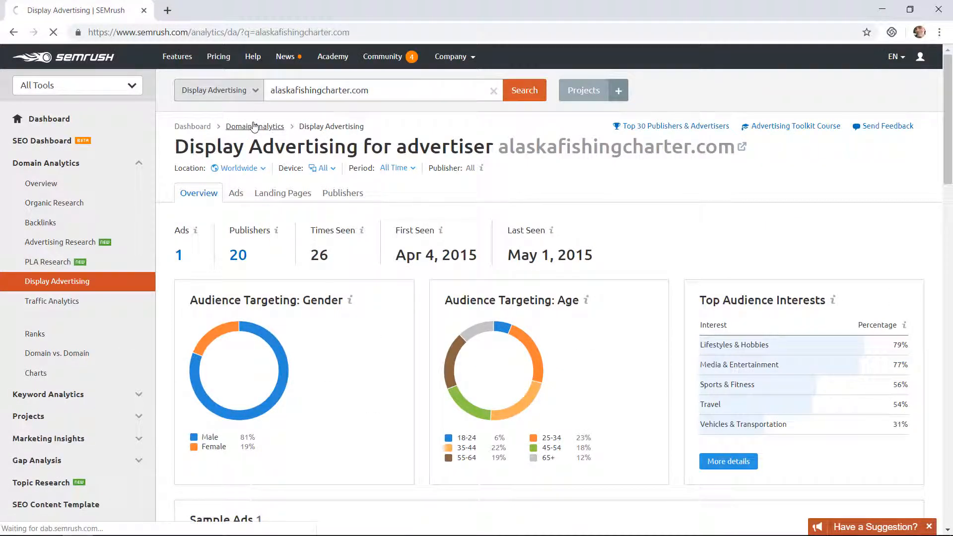
click(40, 183)
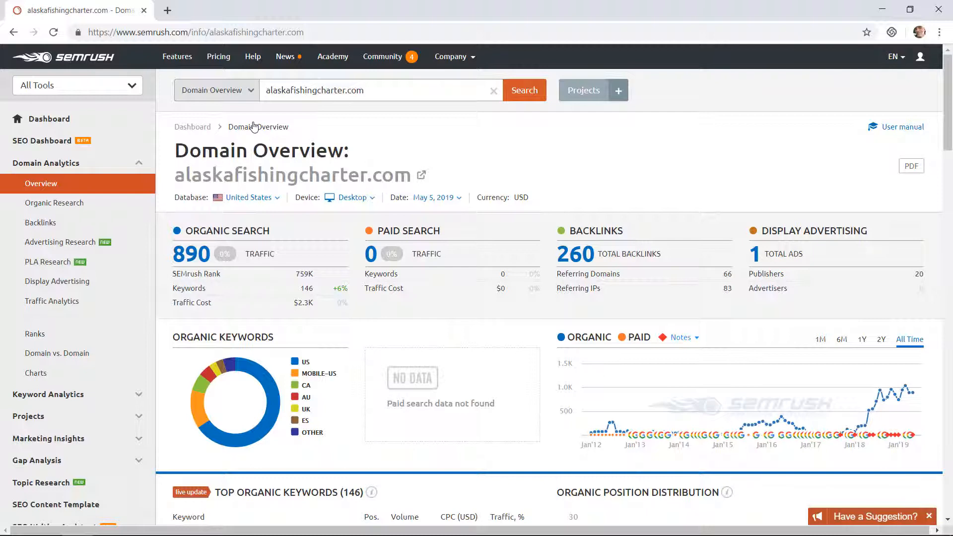
mouse_move(463, 116)
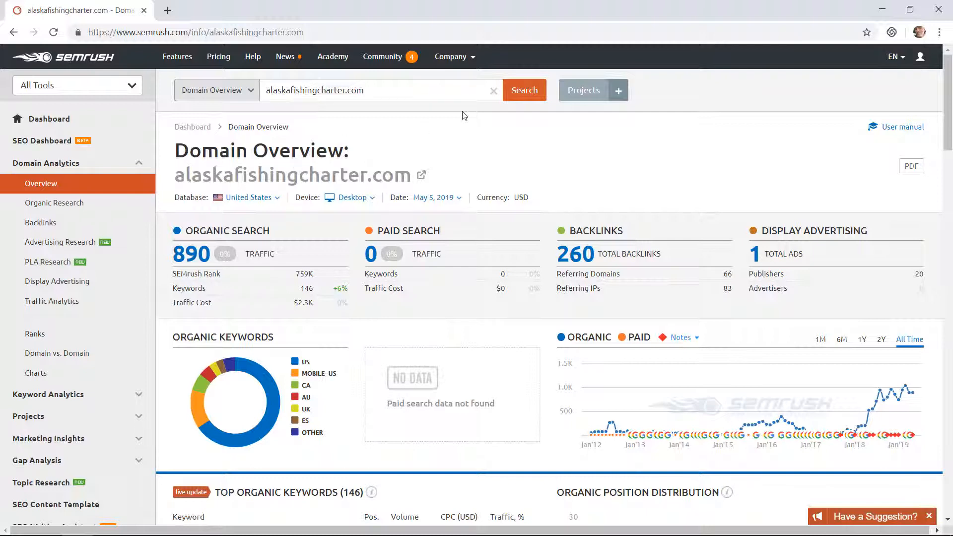
scroll(down, 3)
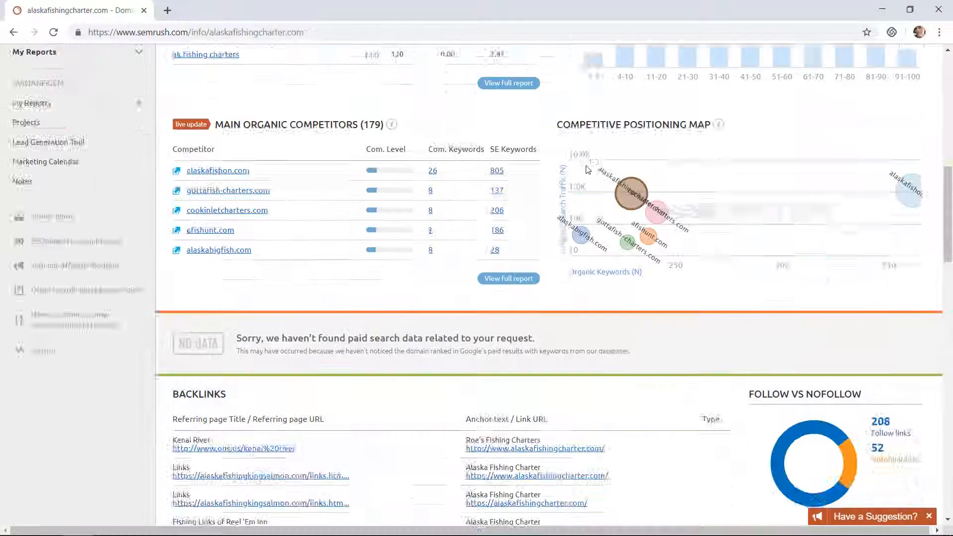
scroll(down, 3)
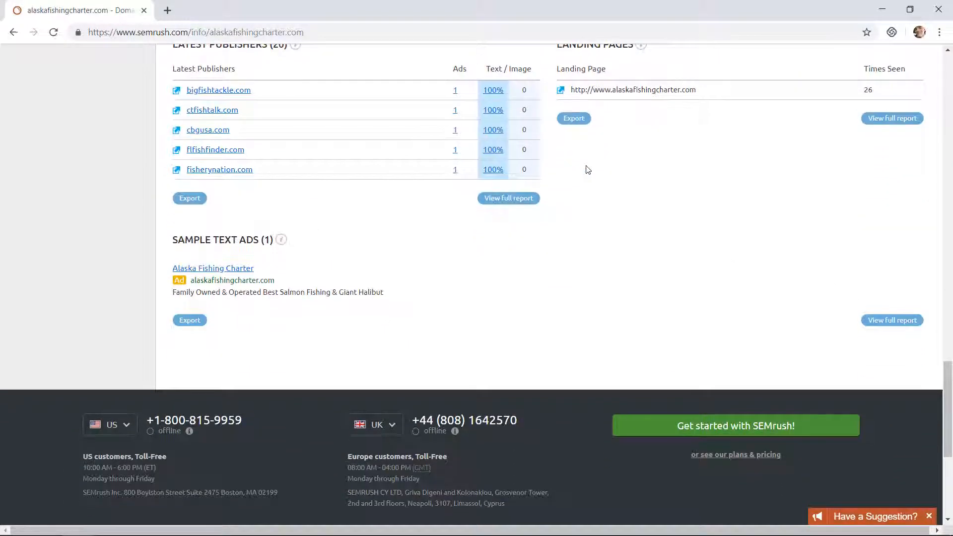
scroll(up, 3)
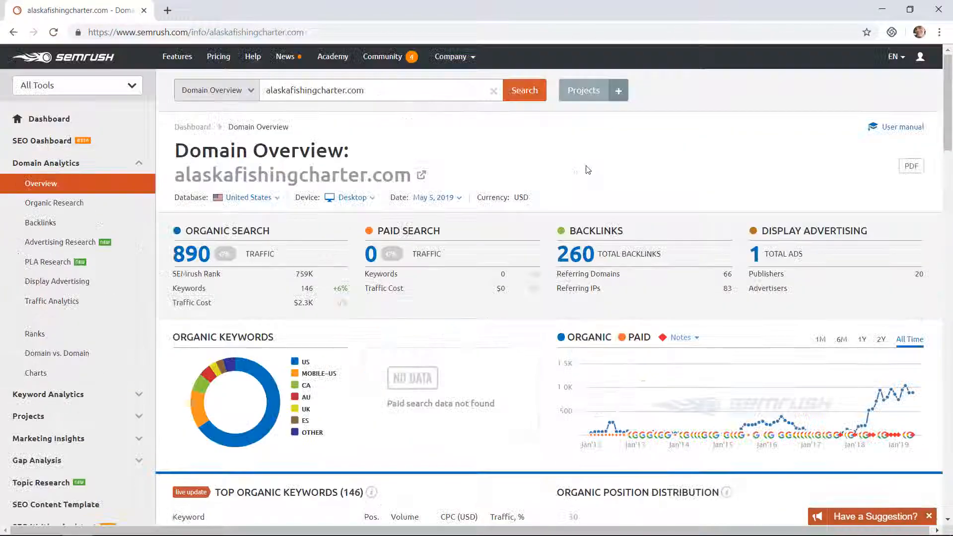